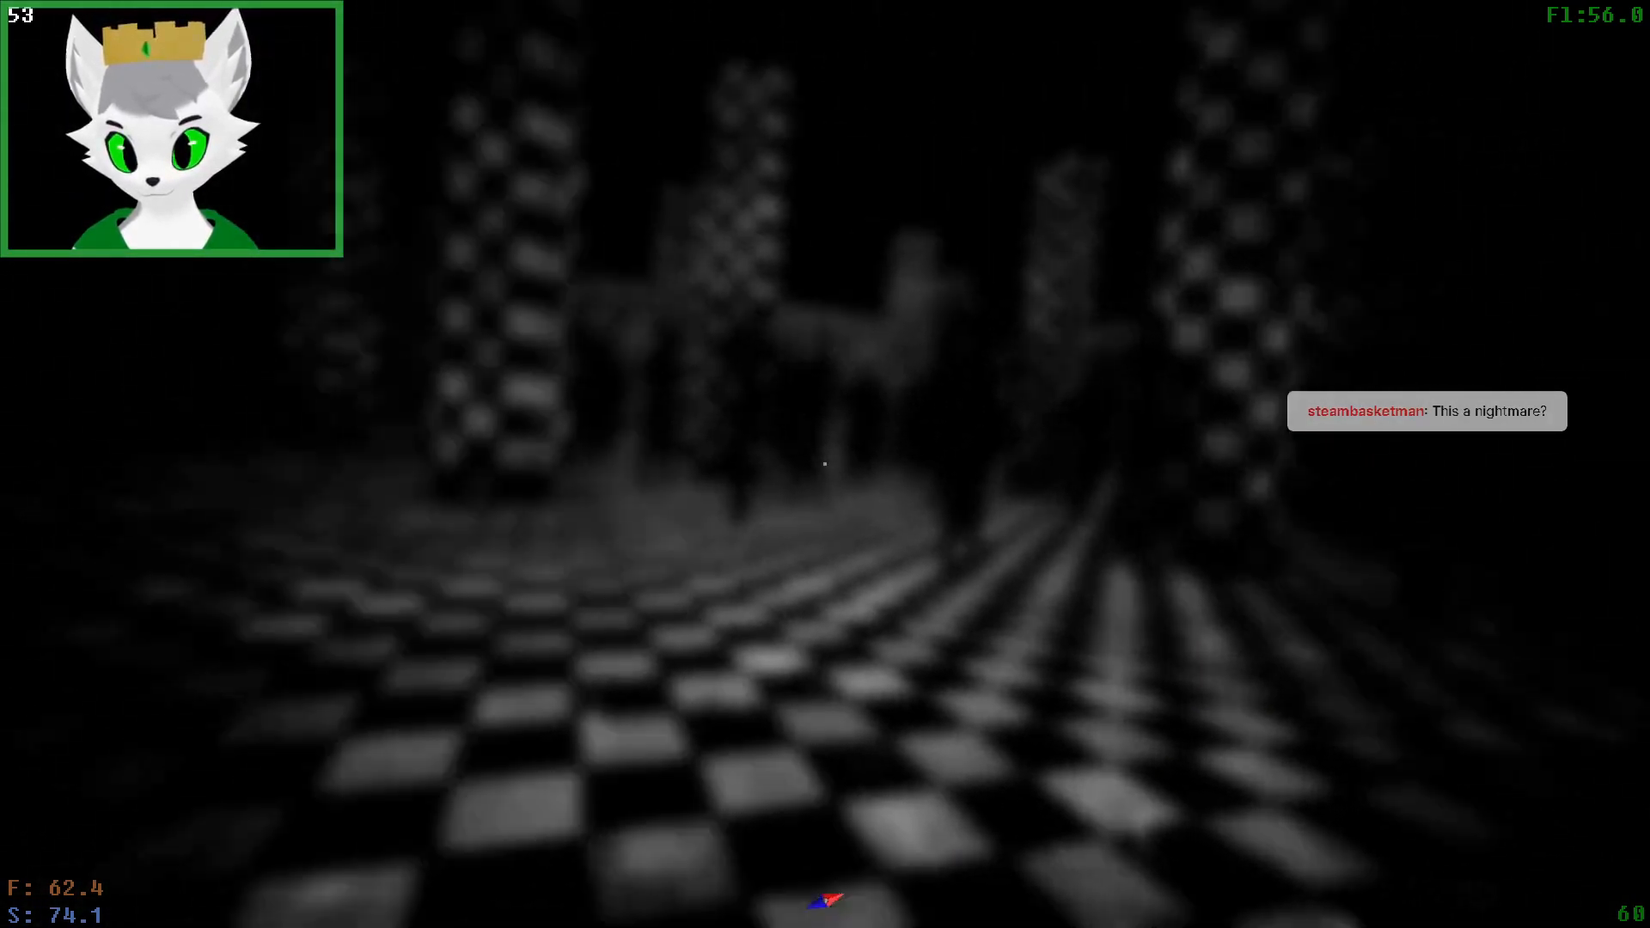
pyautogui.press('w')
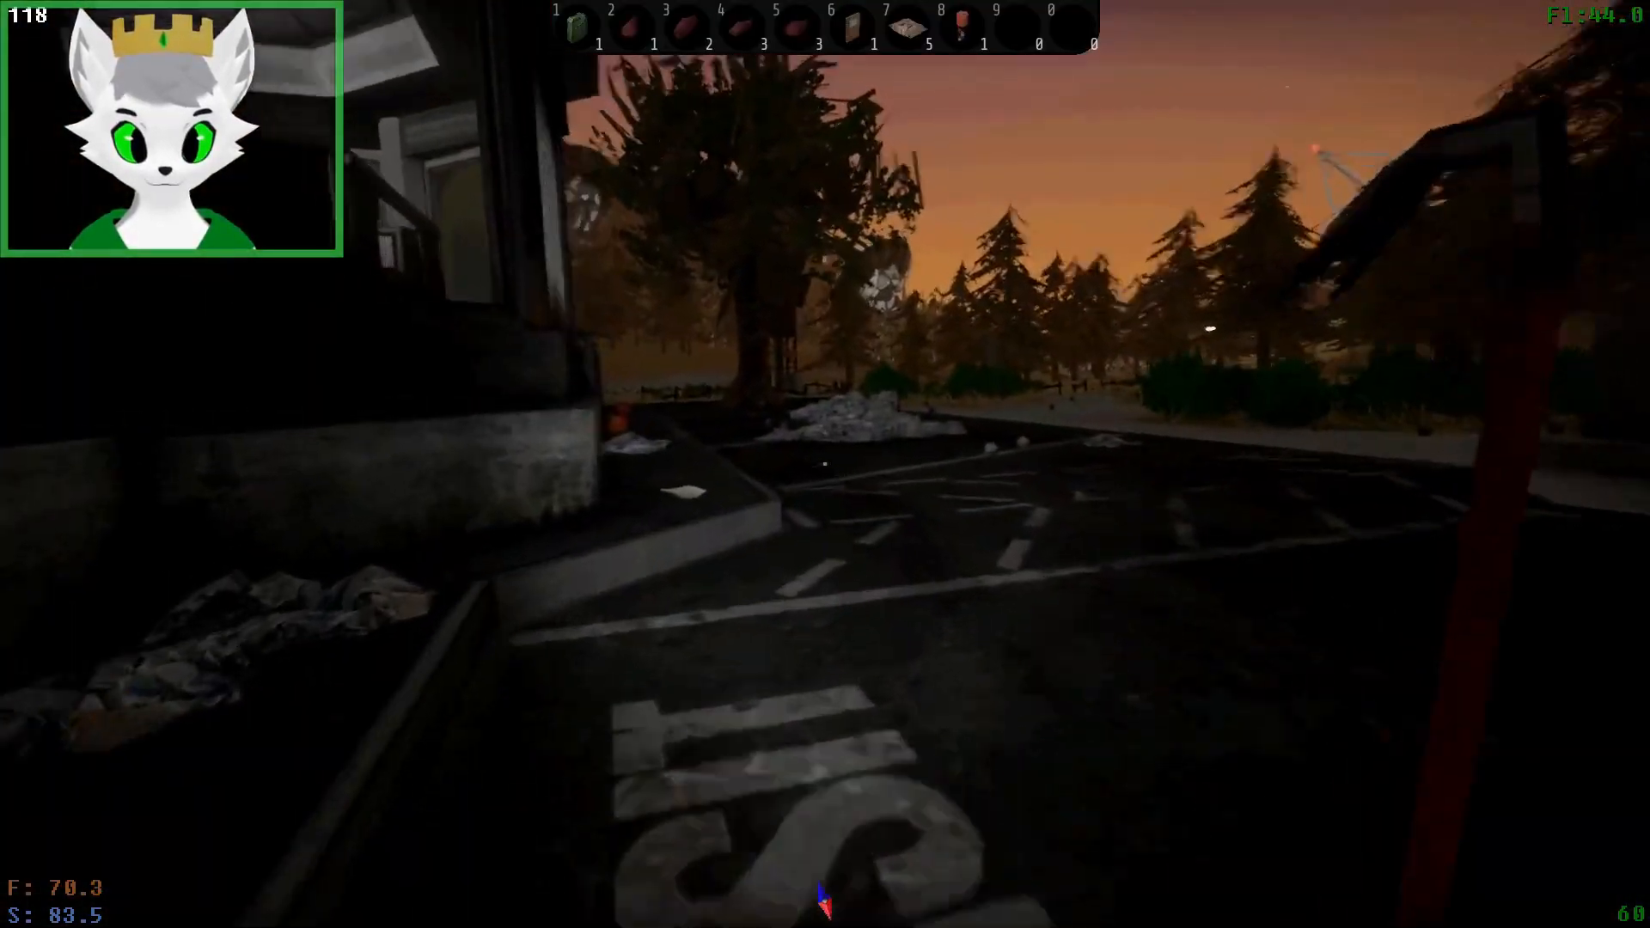
pyautogui.moveTo(825, 464)
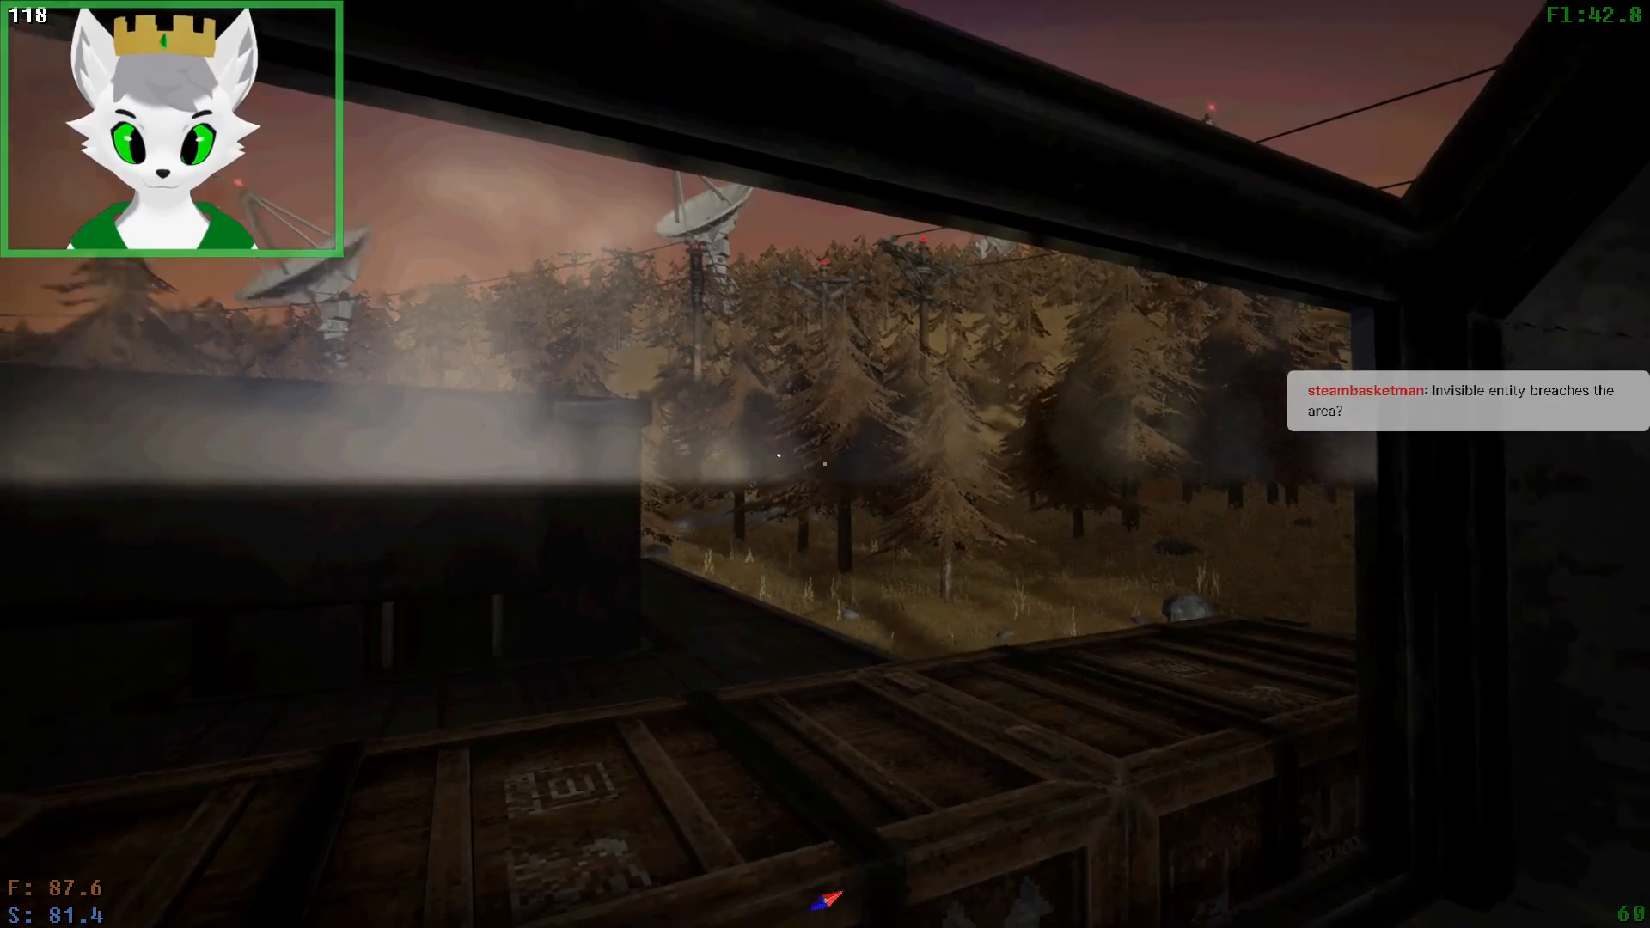
pyautogui.moveTo(825, 462)
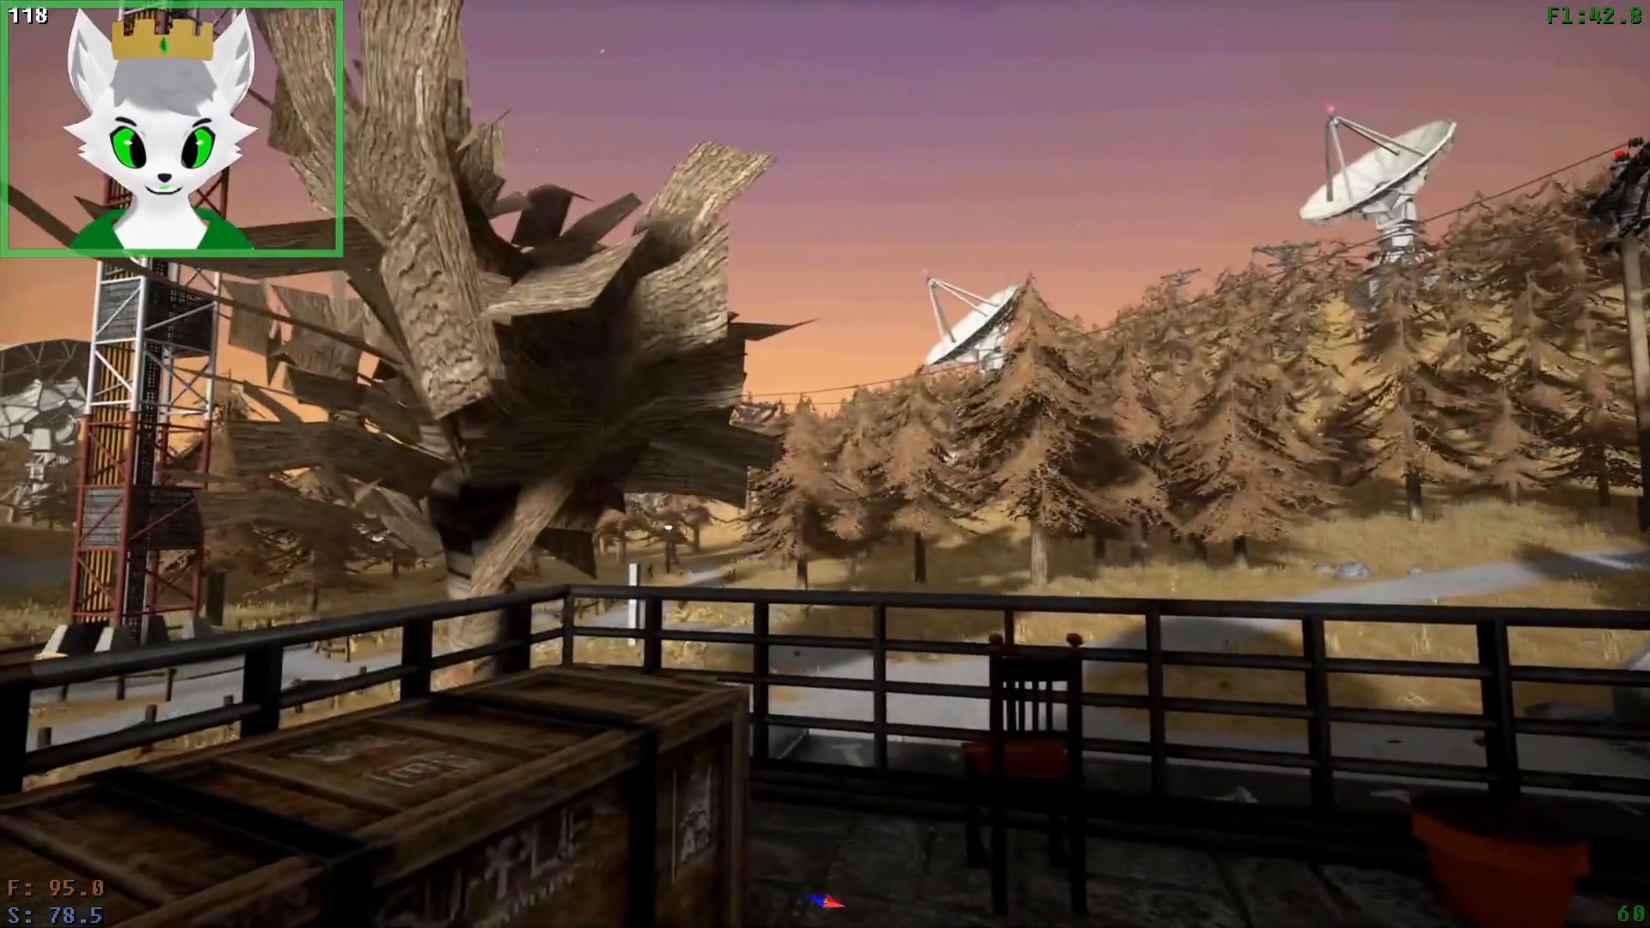
pyautogui.moveTo(825, 464)
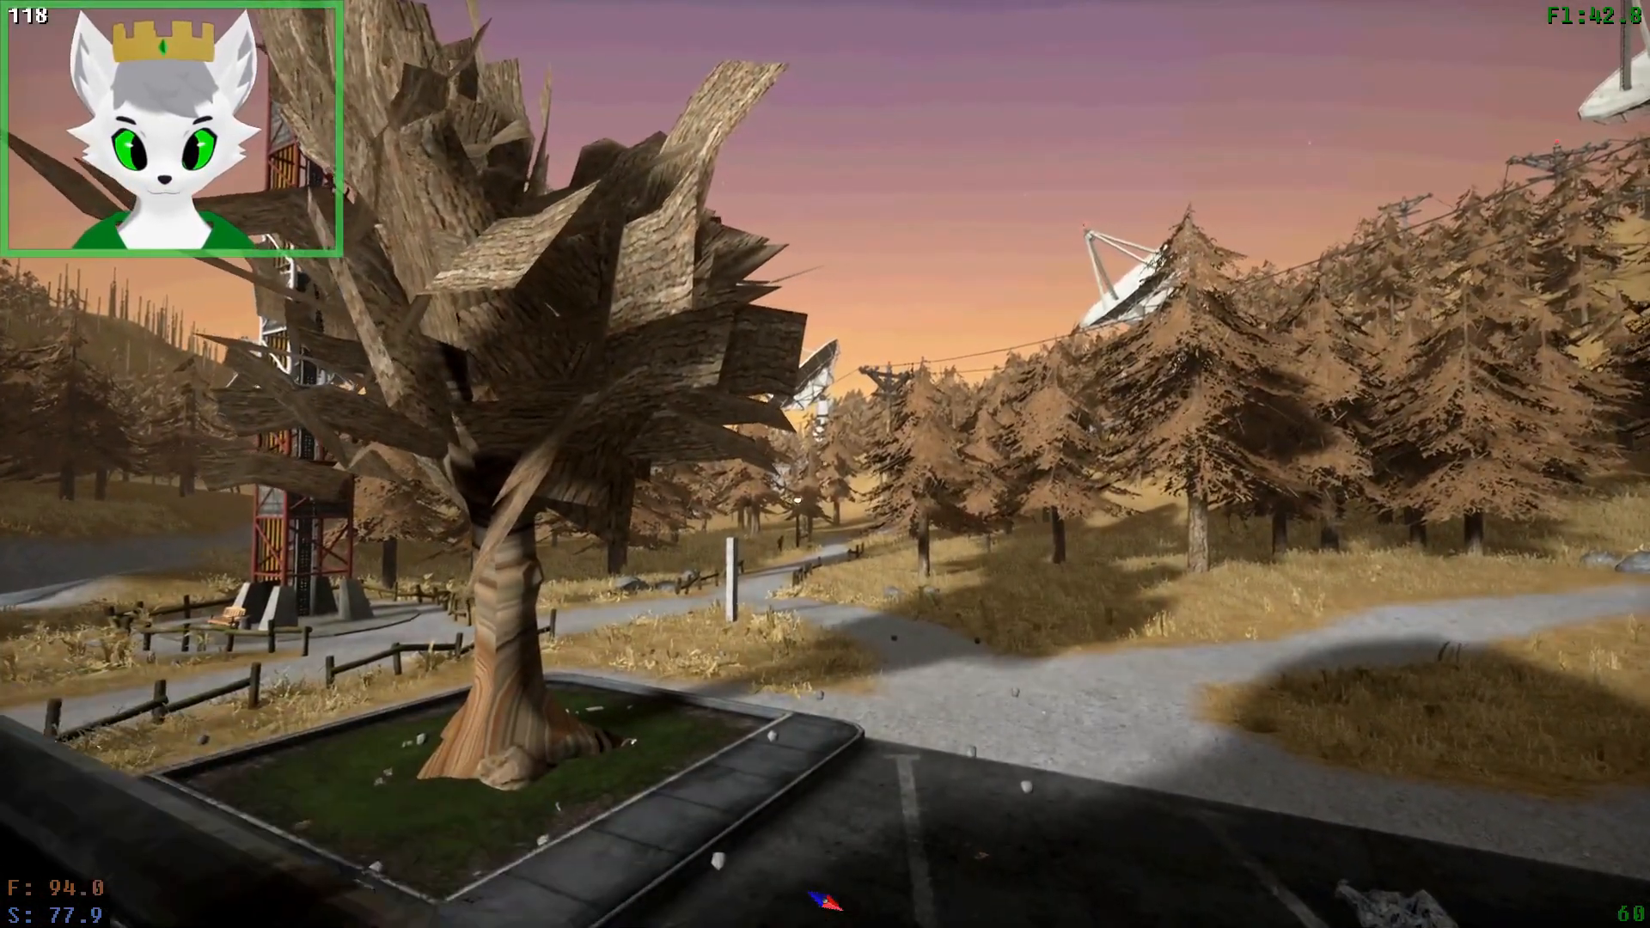
pyautogui.moveTo(825, 464)
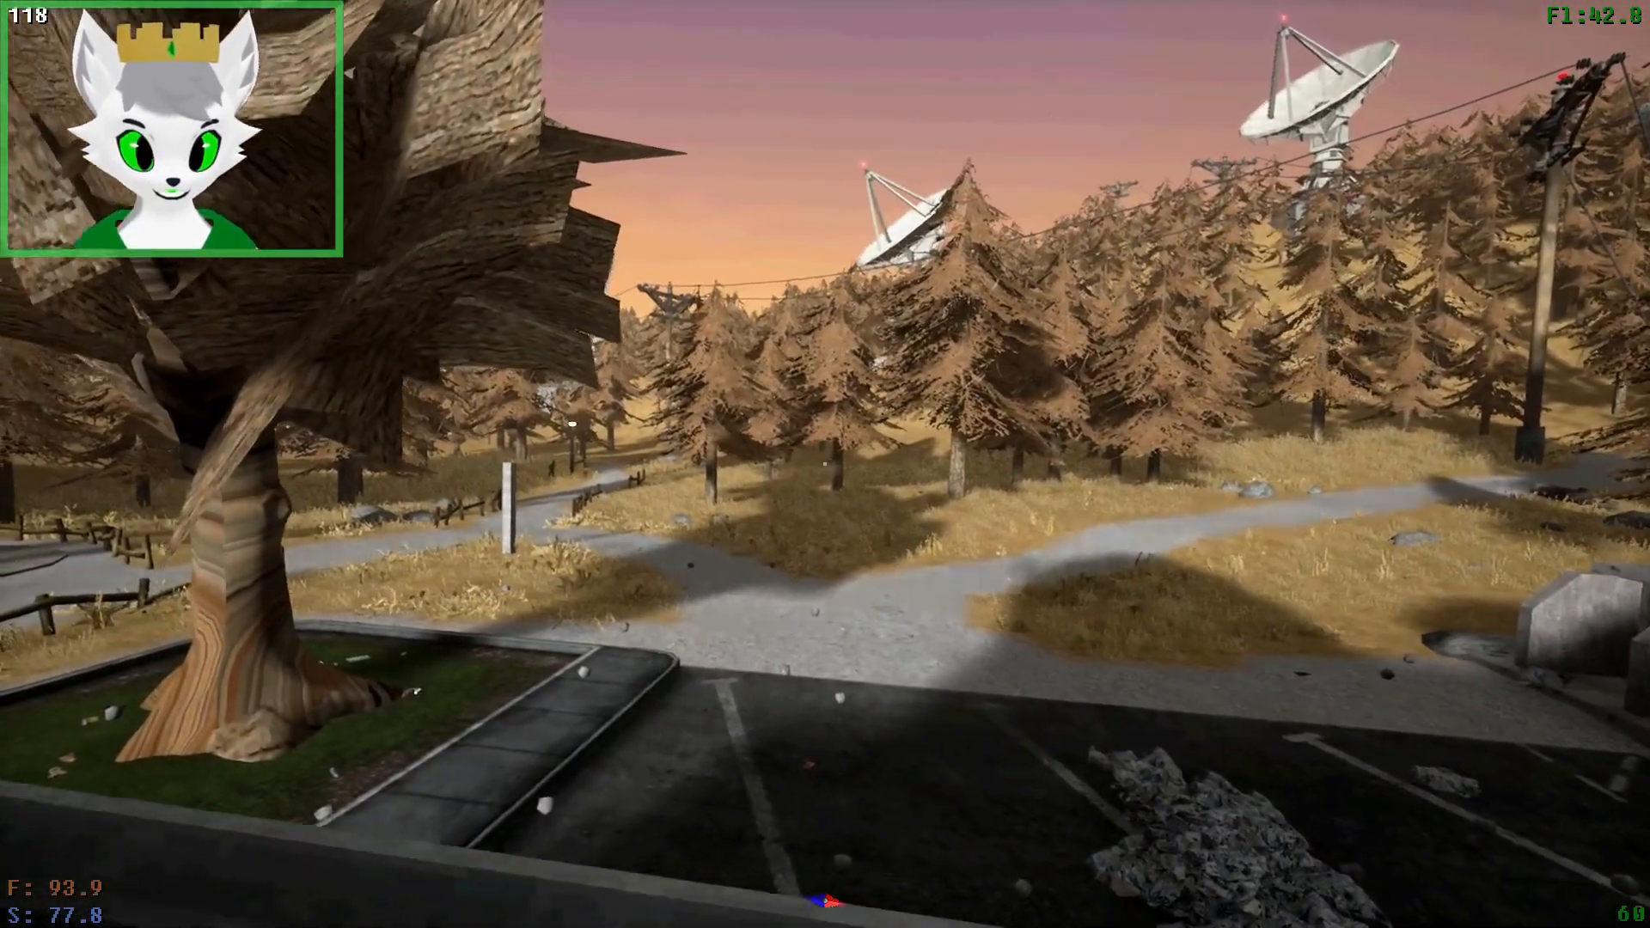
pyautogui.moveTo(825, 464)
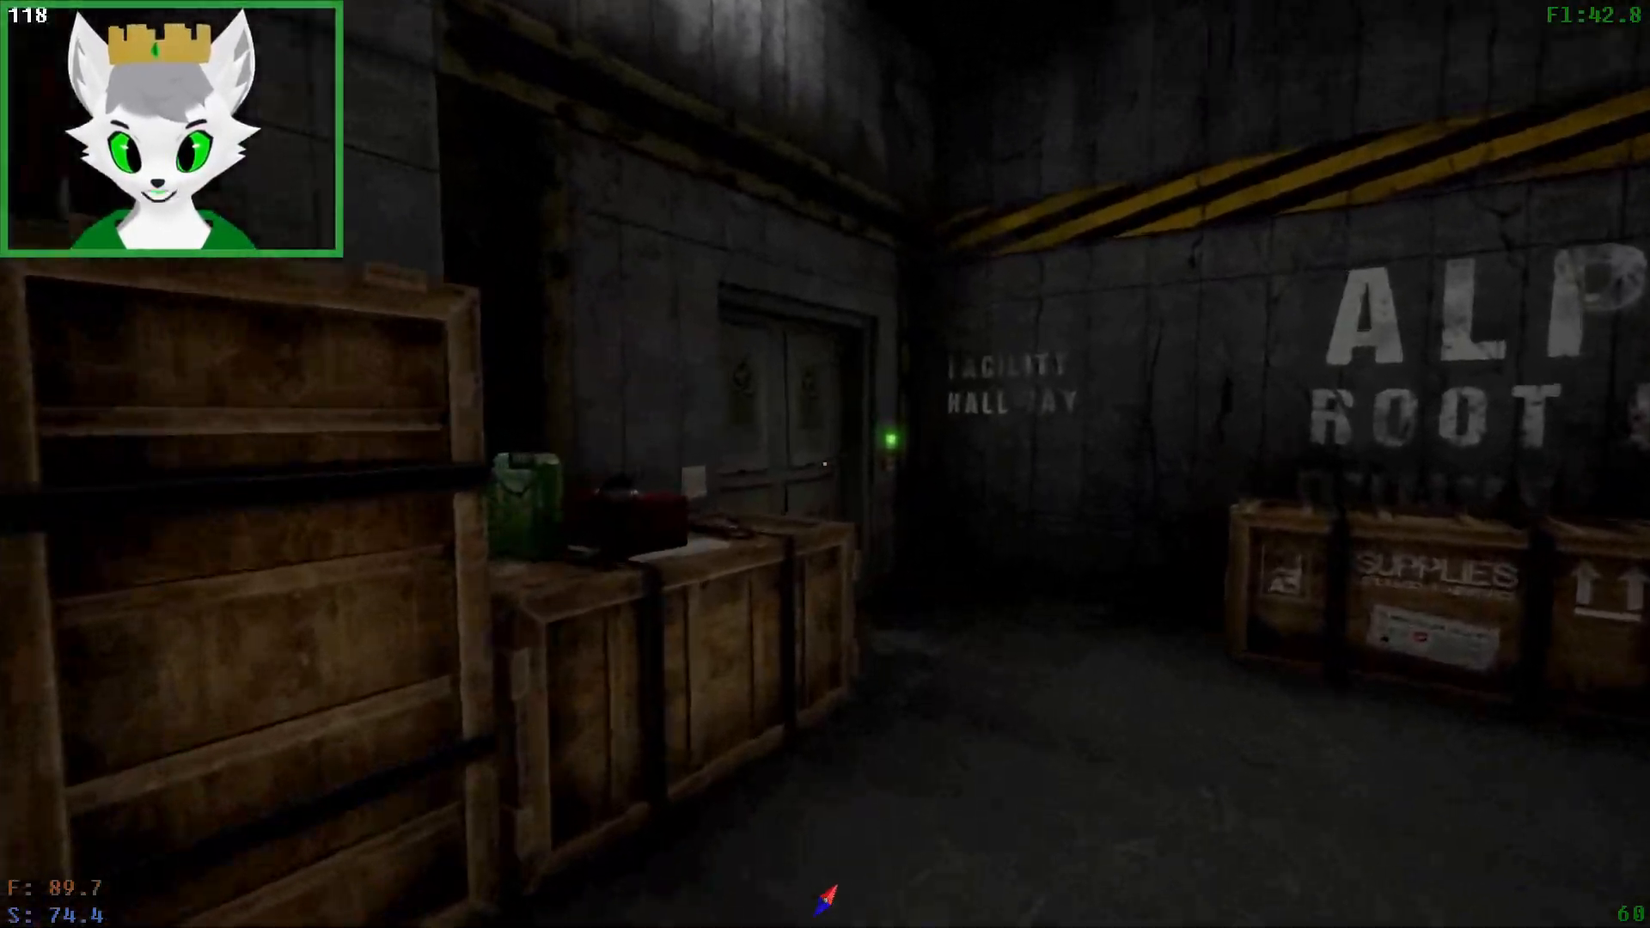
pyautogui.moveTo(825, 464)
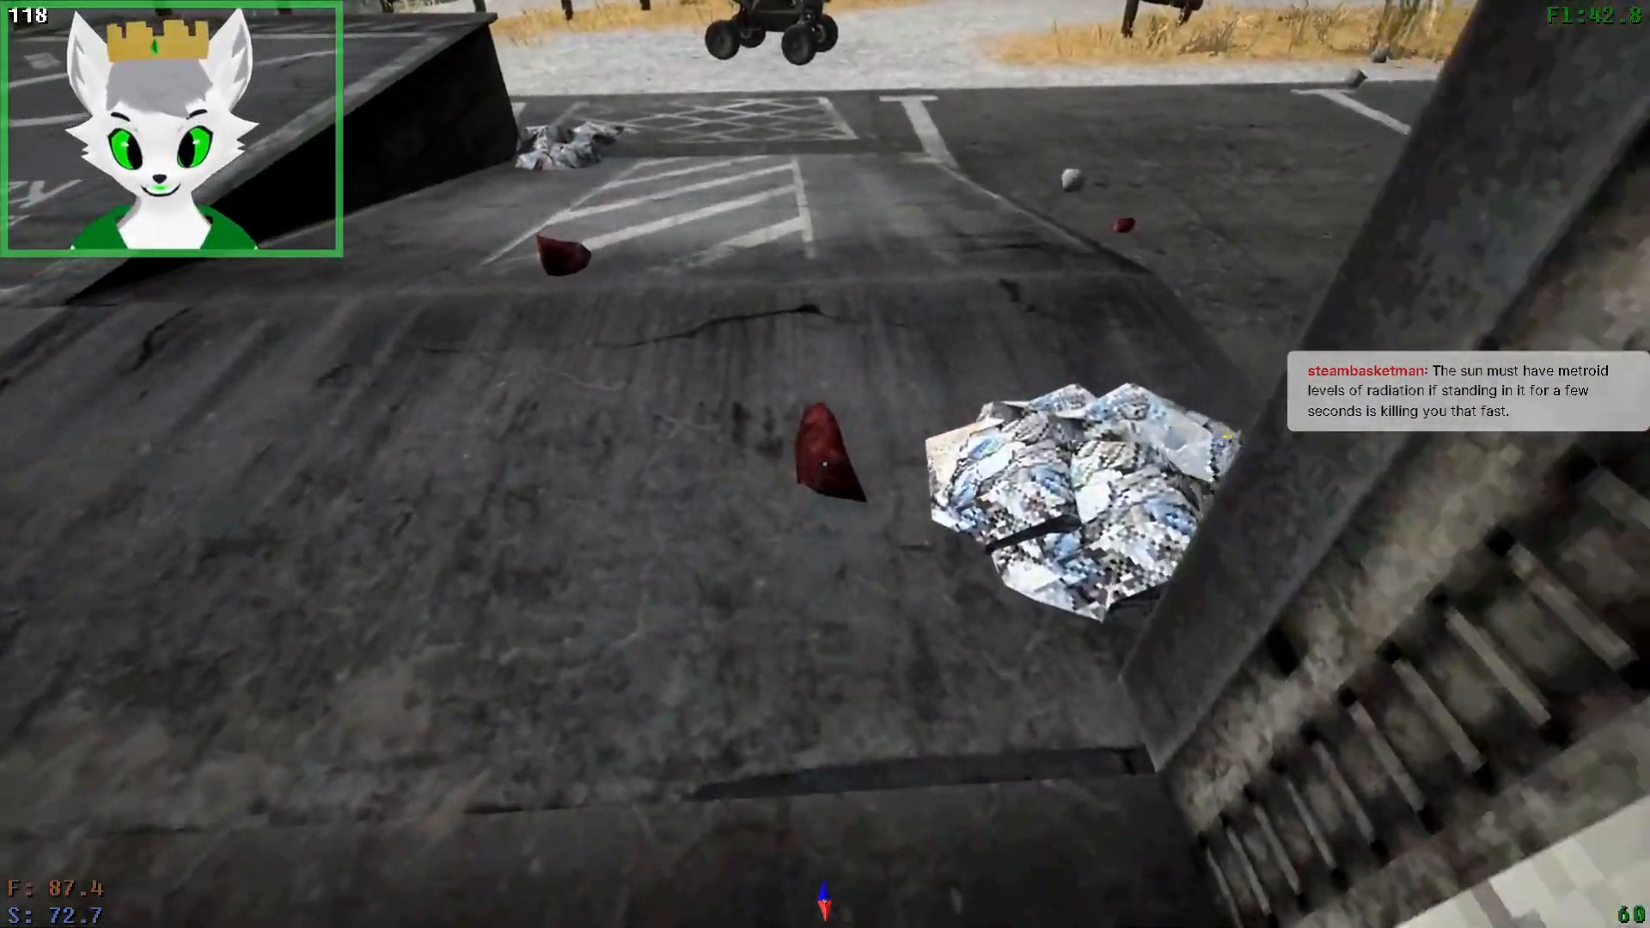
pyautogui.moveTo(825, 464)
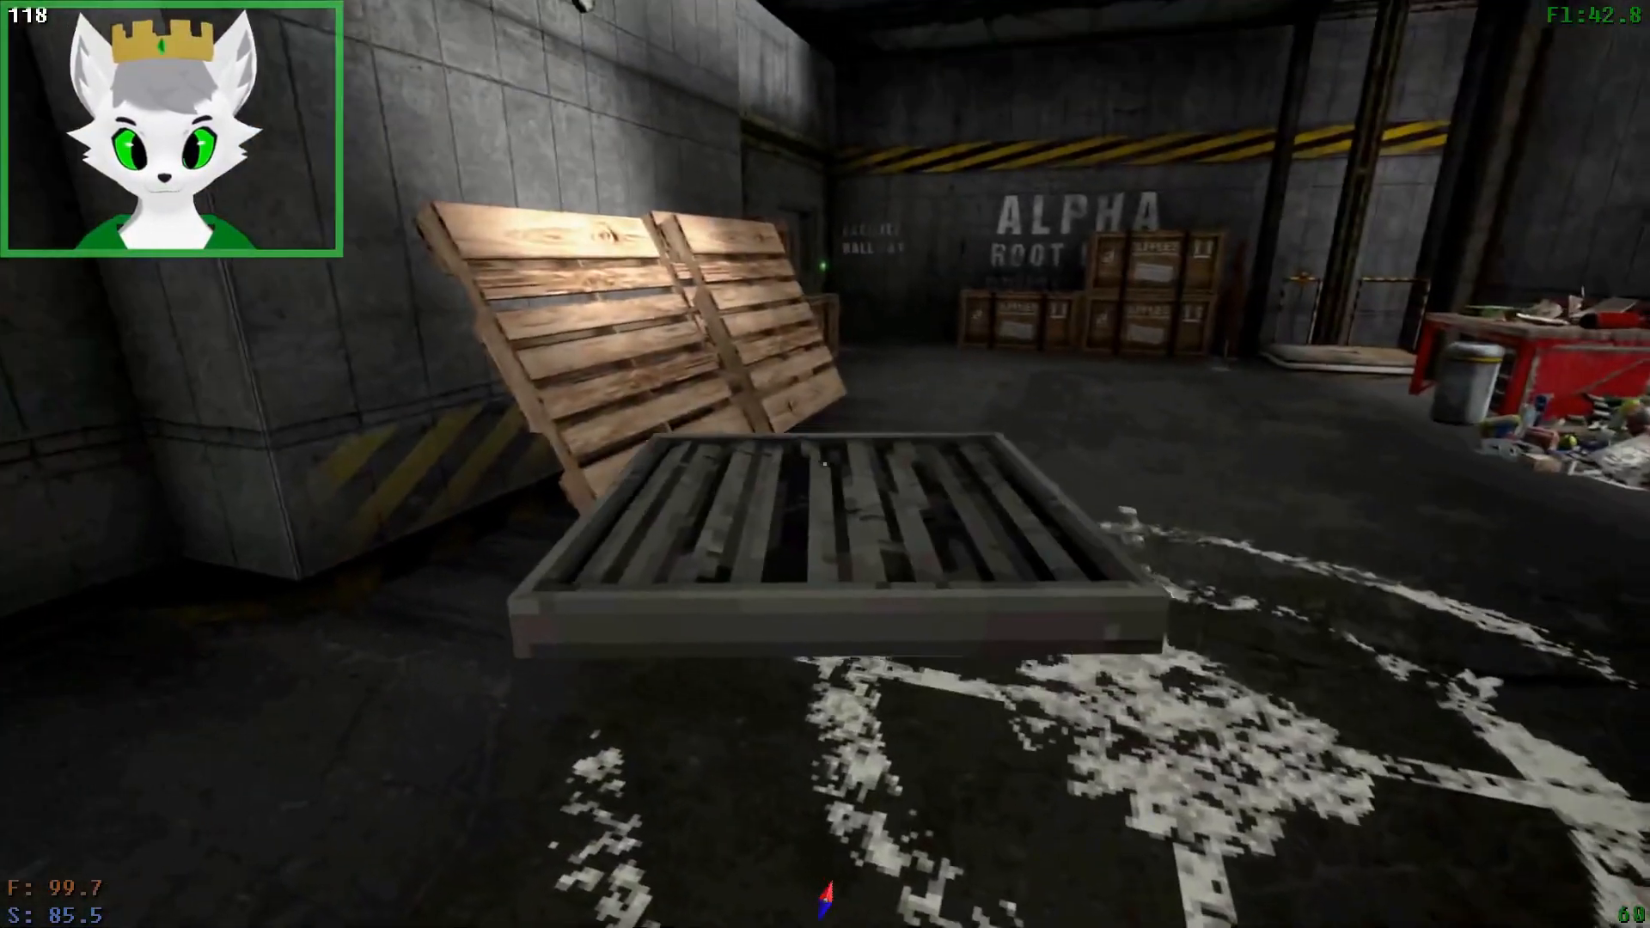
pyautogui.moveTo(825, 465)
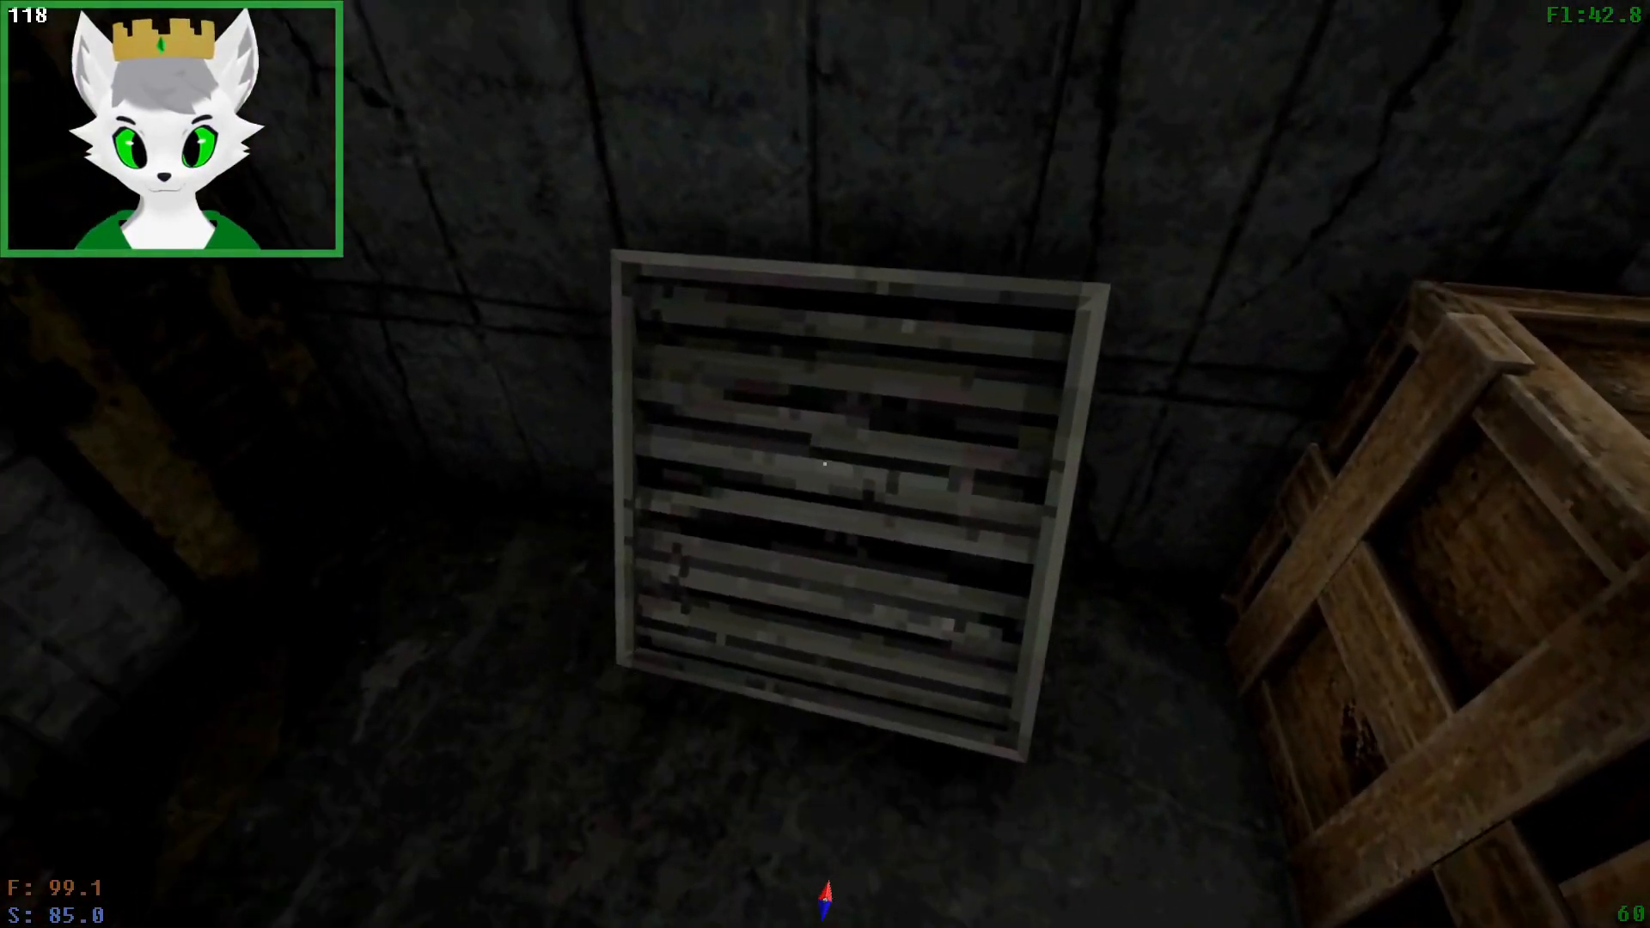
pyautogui.moveTo(825, 464)
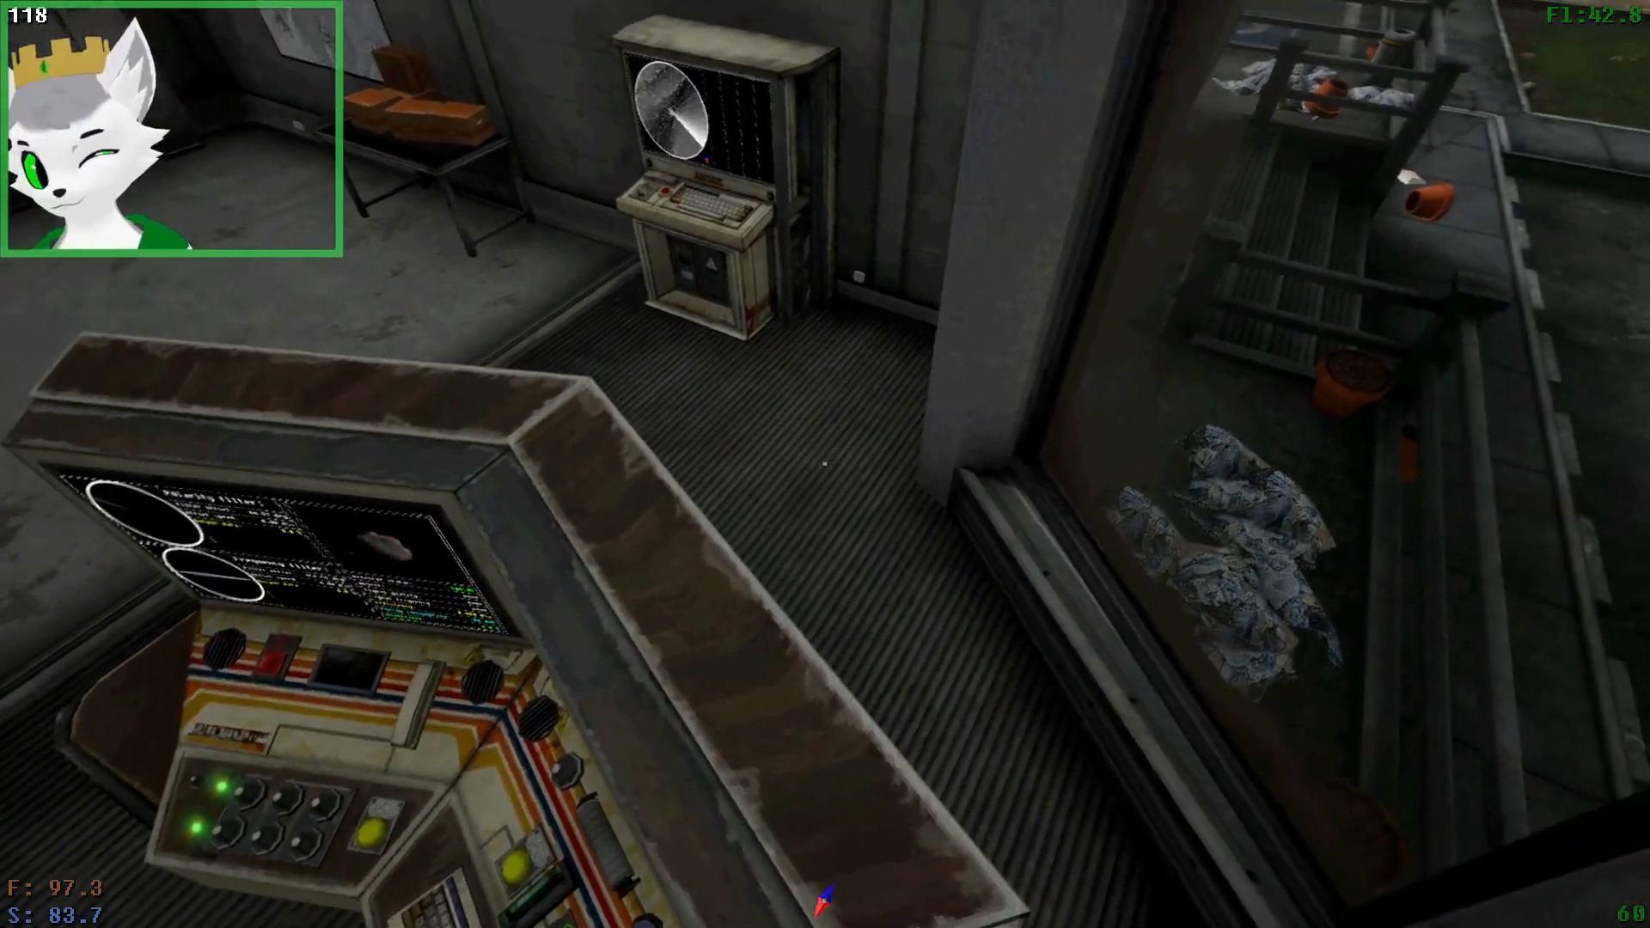
pyautogui.moveTo(825, 464)
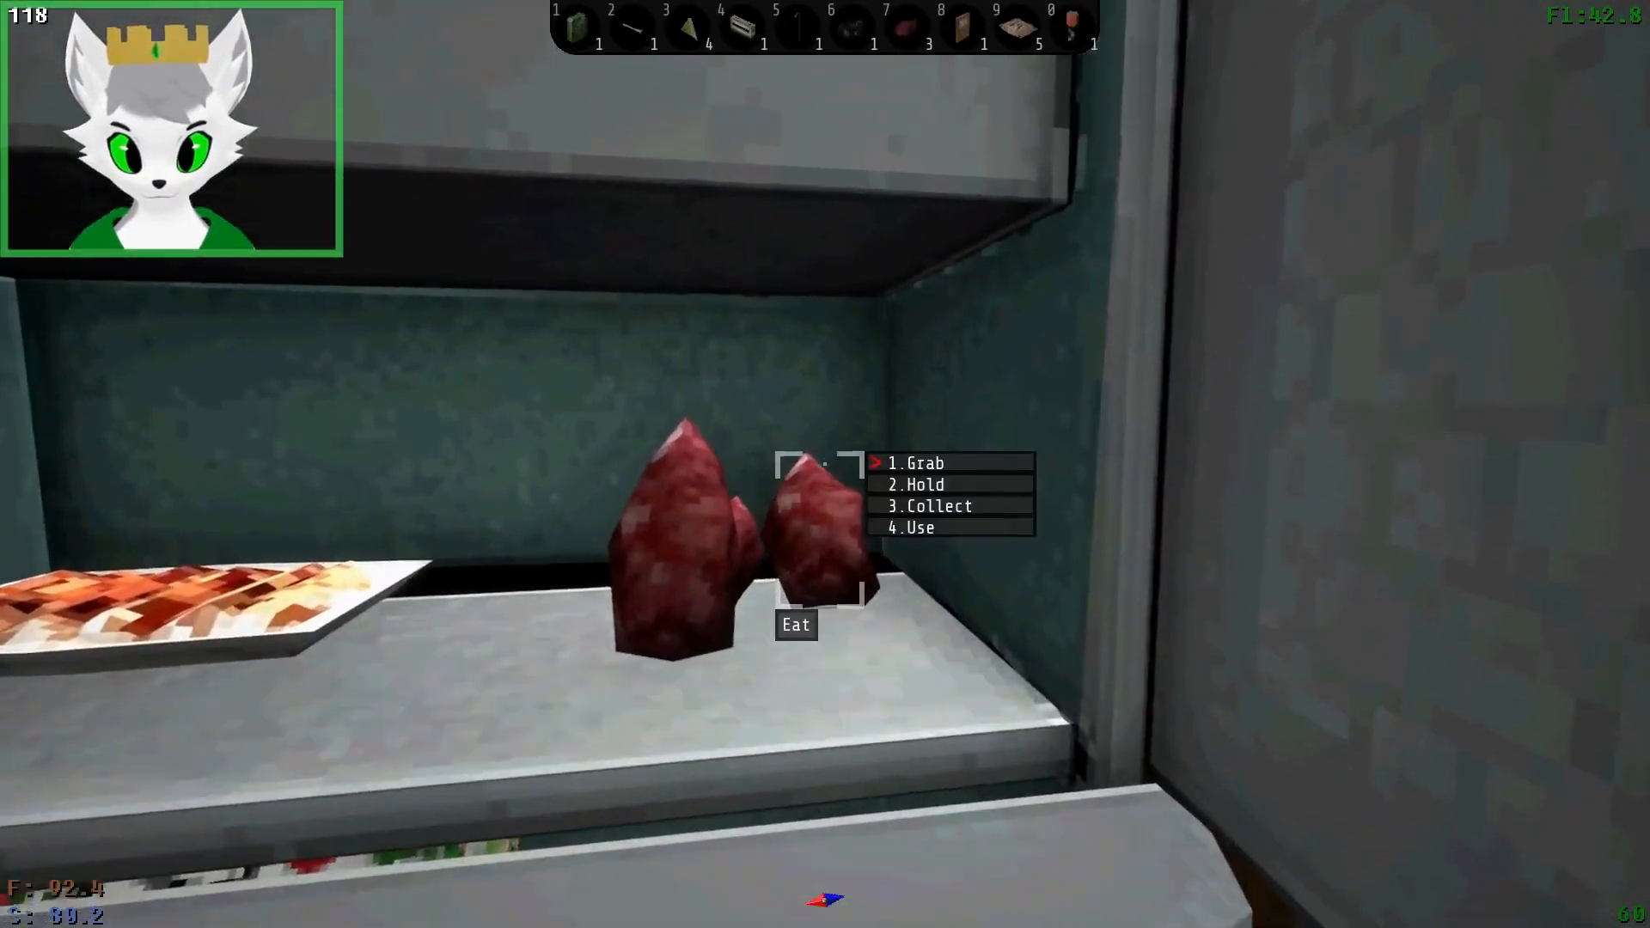
pyautogui.click(918, 462)
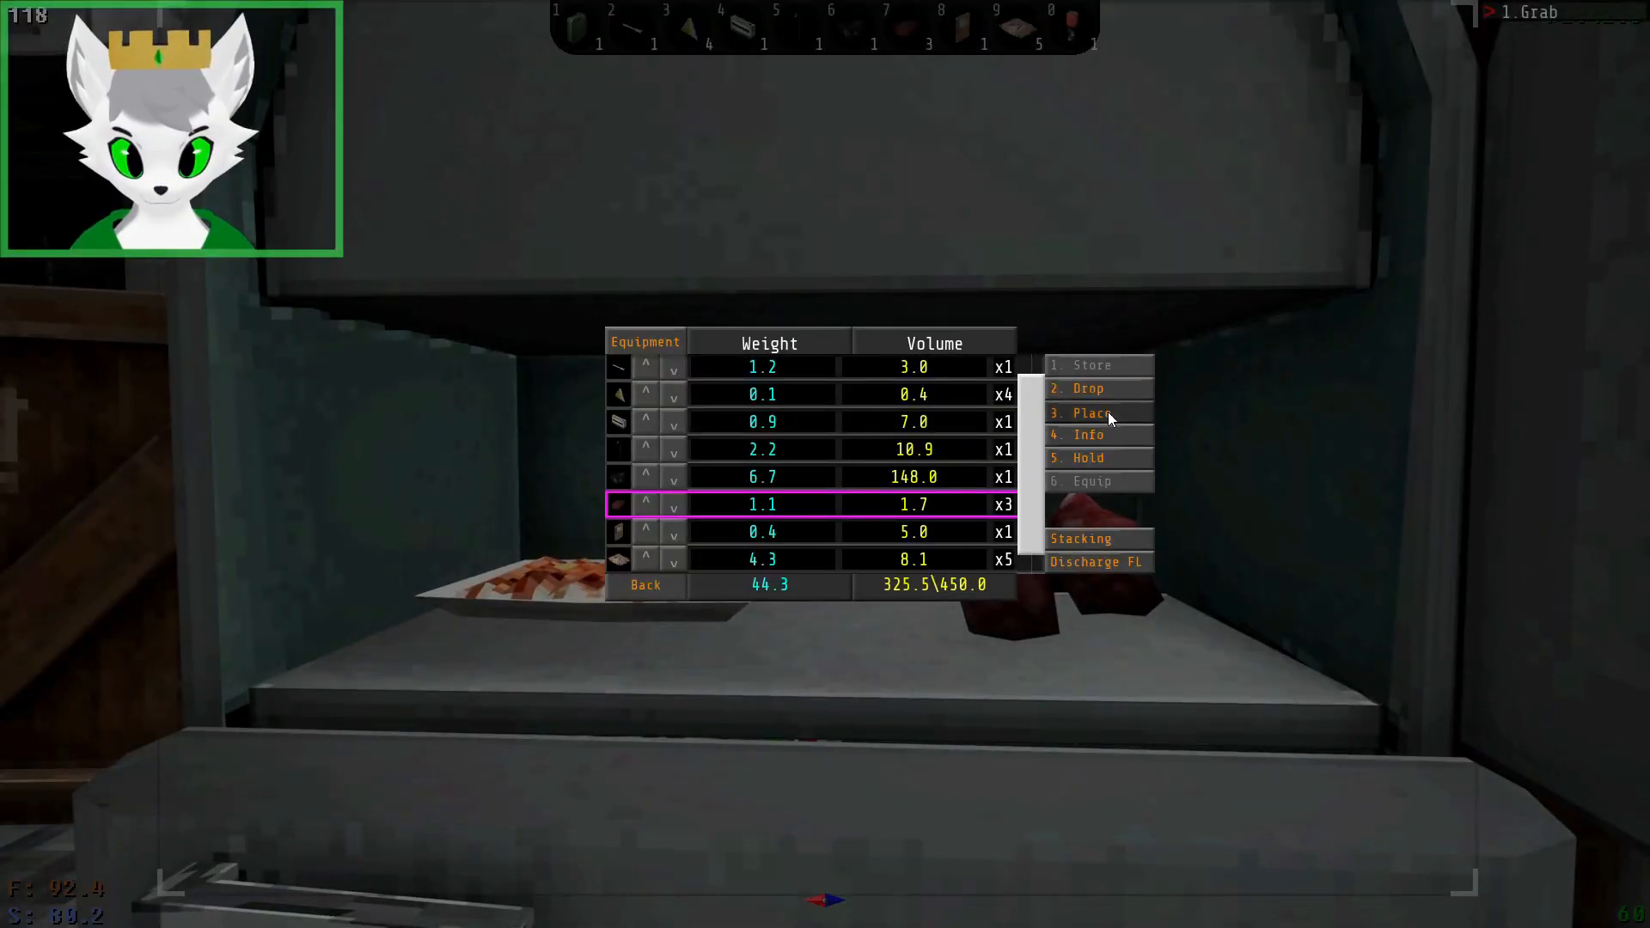
pyautogui.click(1084, 413)
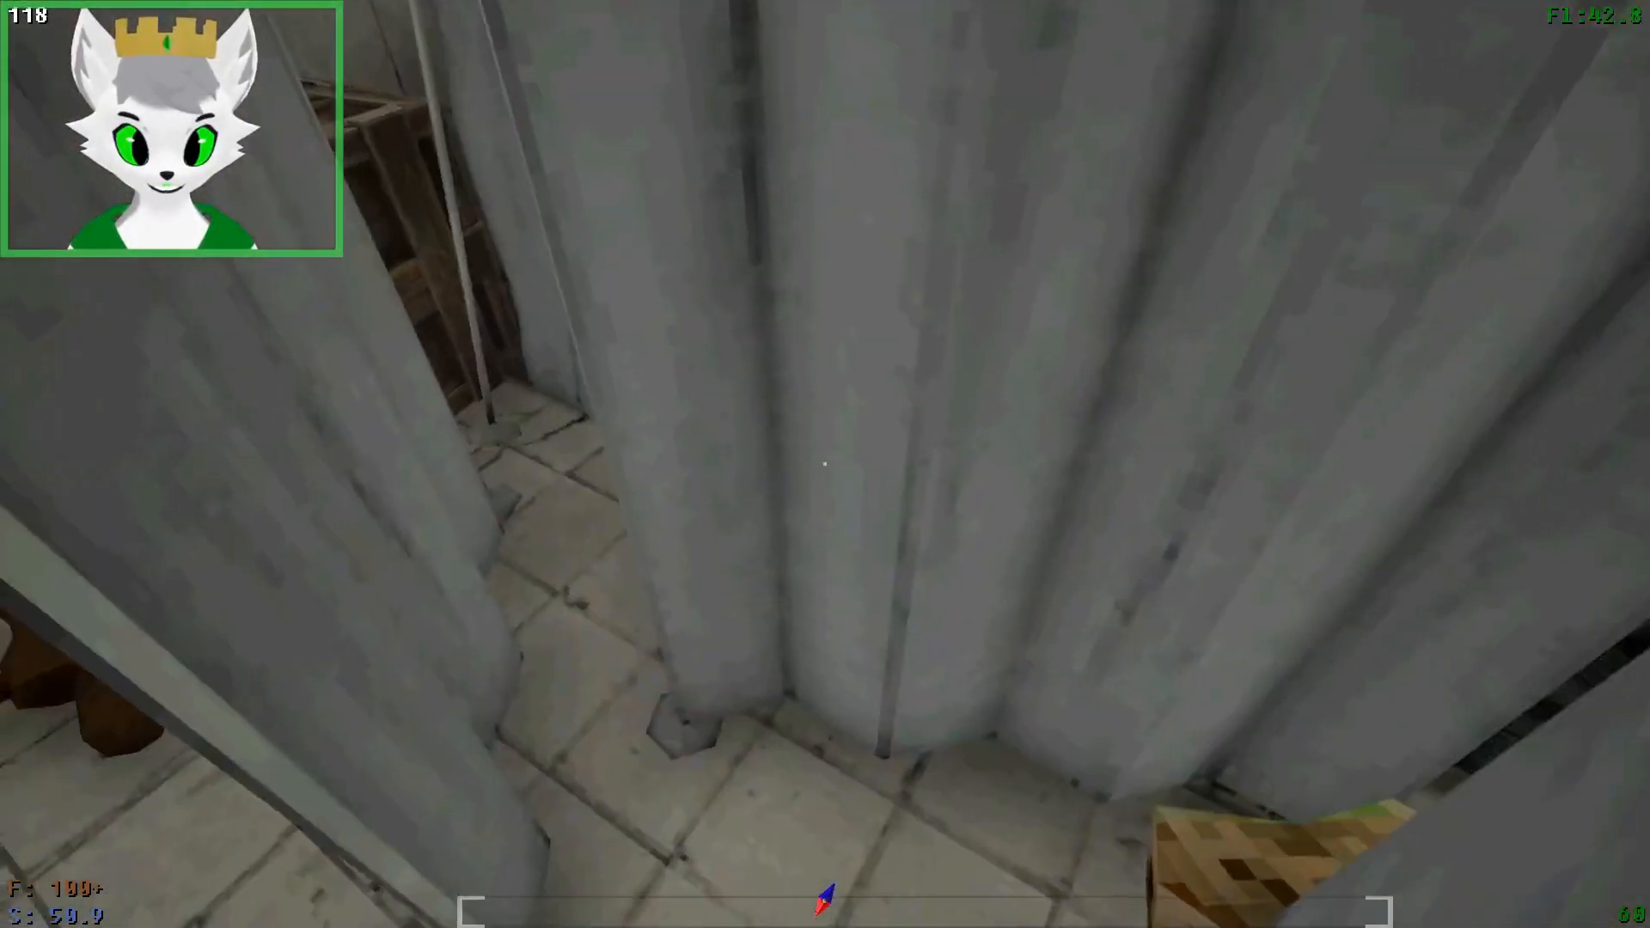
pyautogui.moveTo(825, 464)
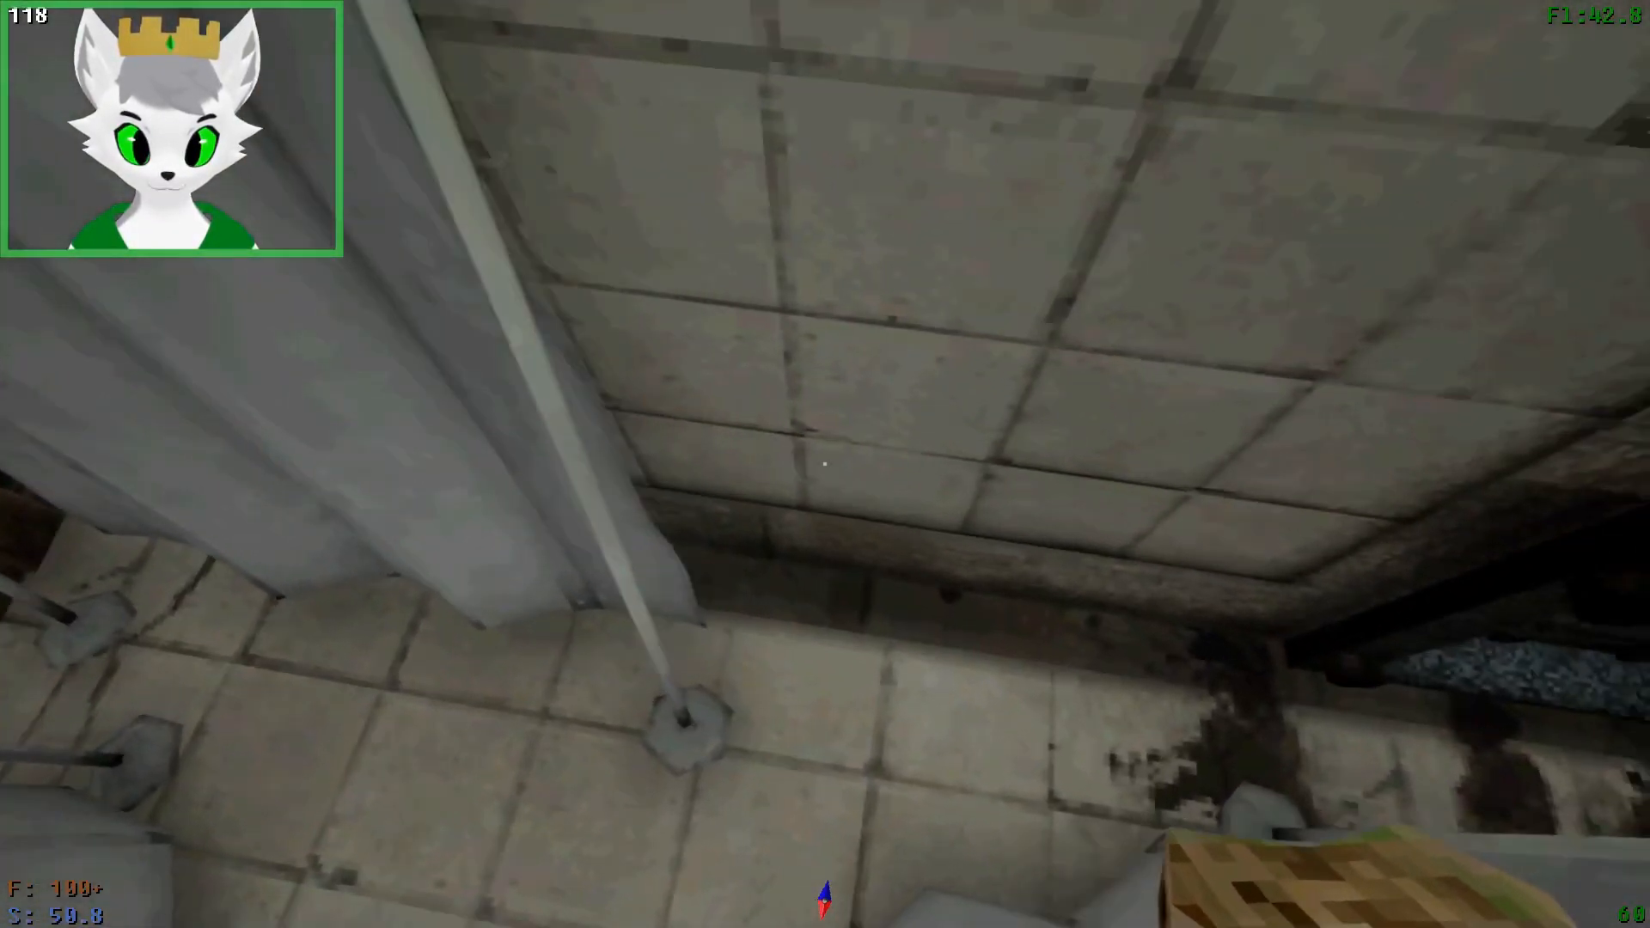
pyautogui.moveTo(825, 465)
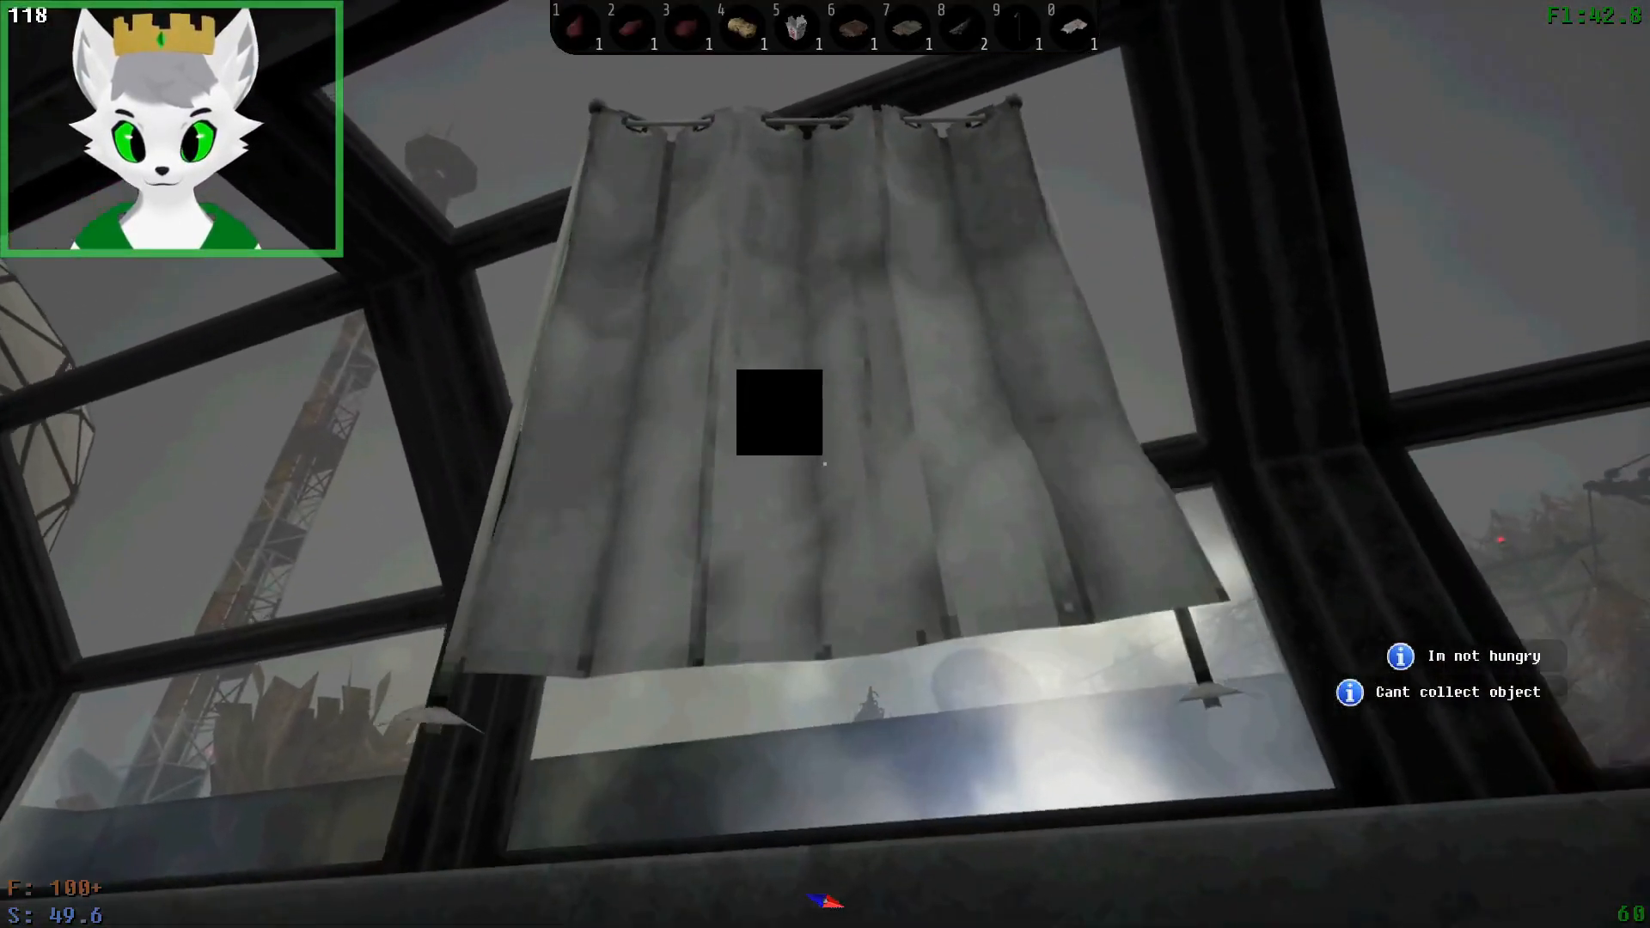
pyautogui.moveTo(826, 463)
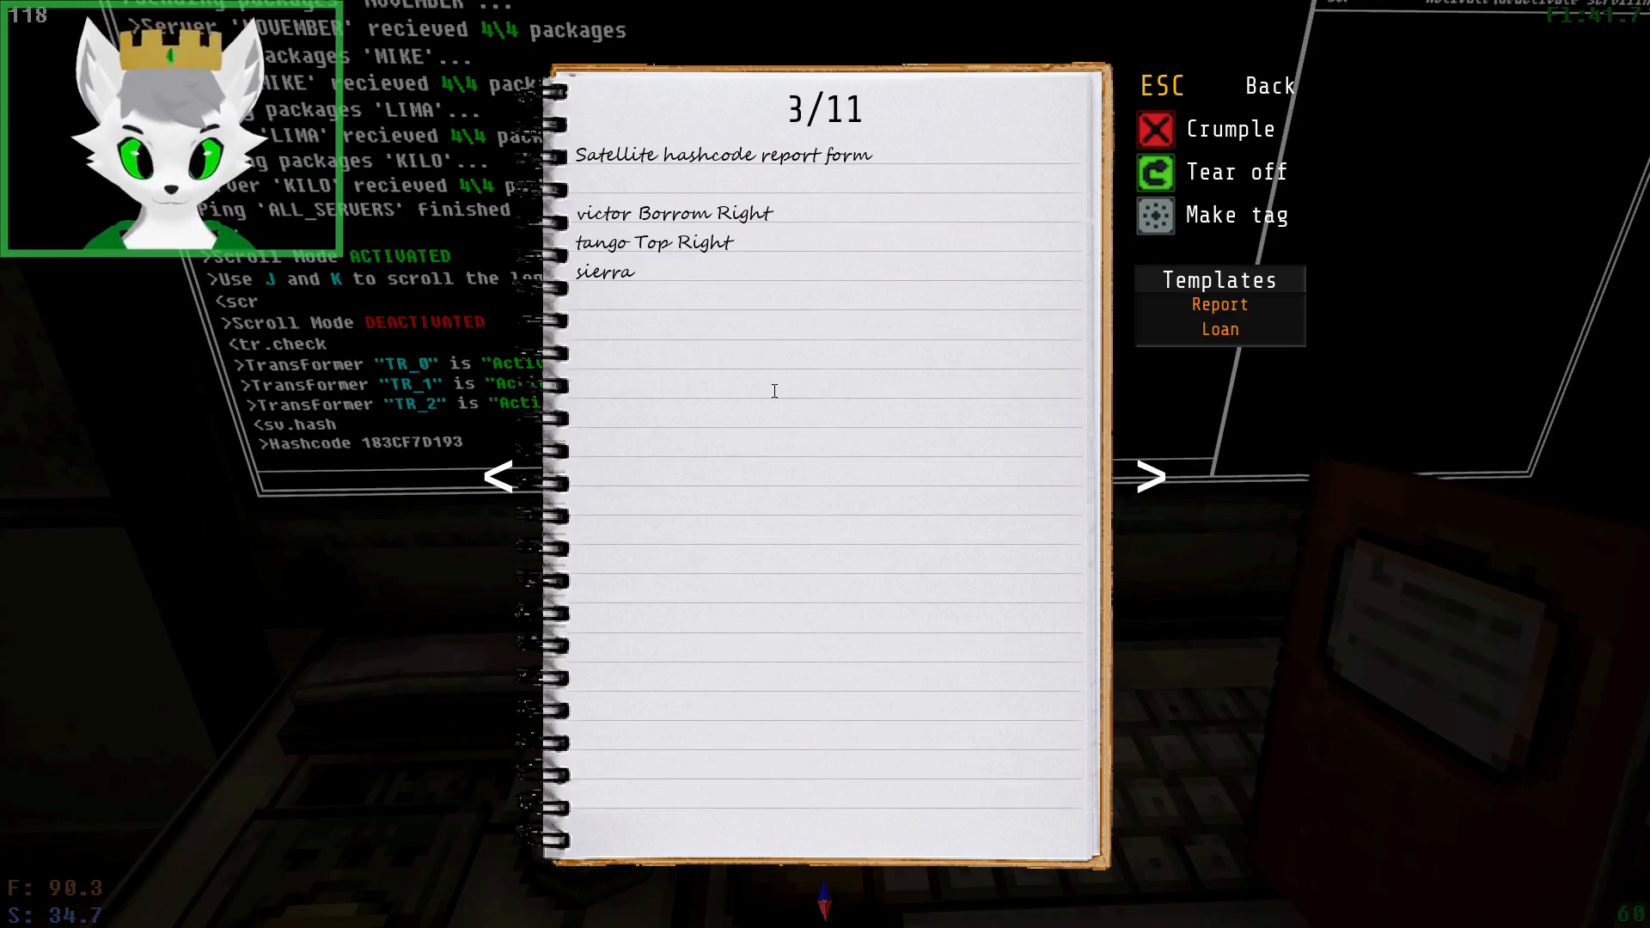
pyautogui.write('183')
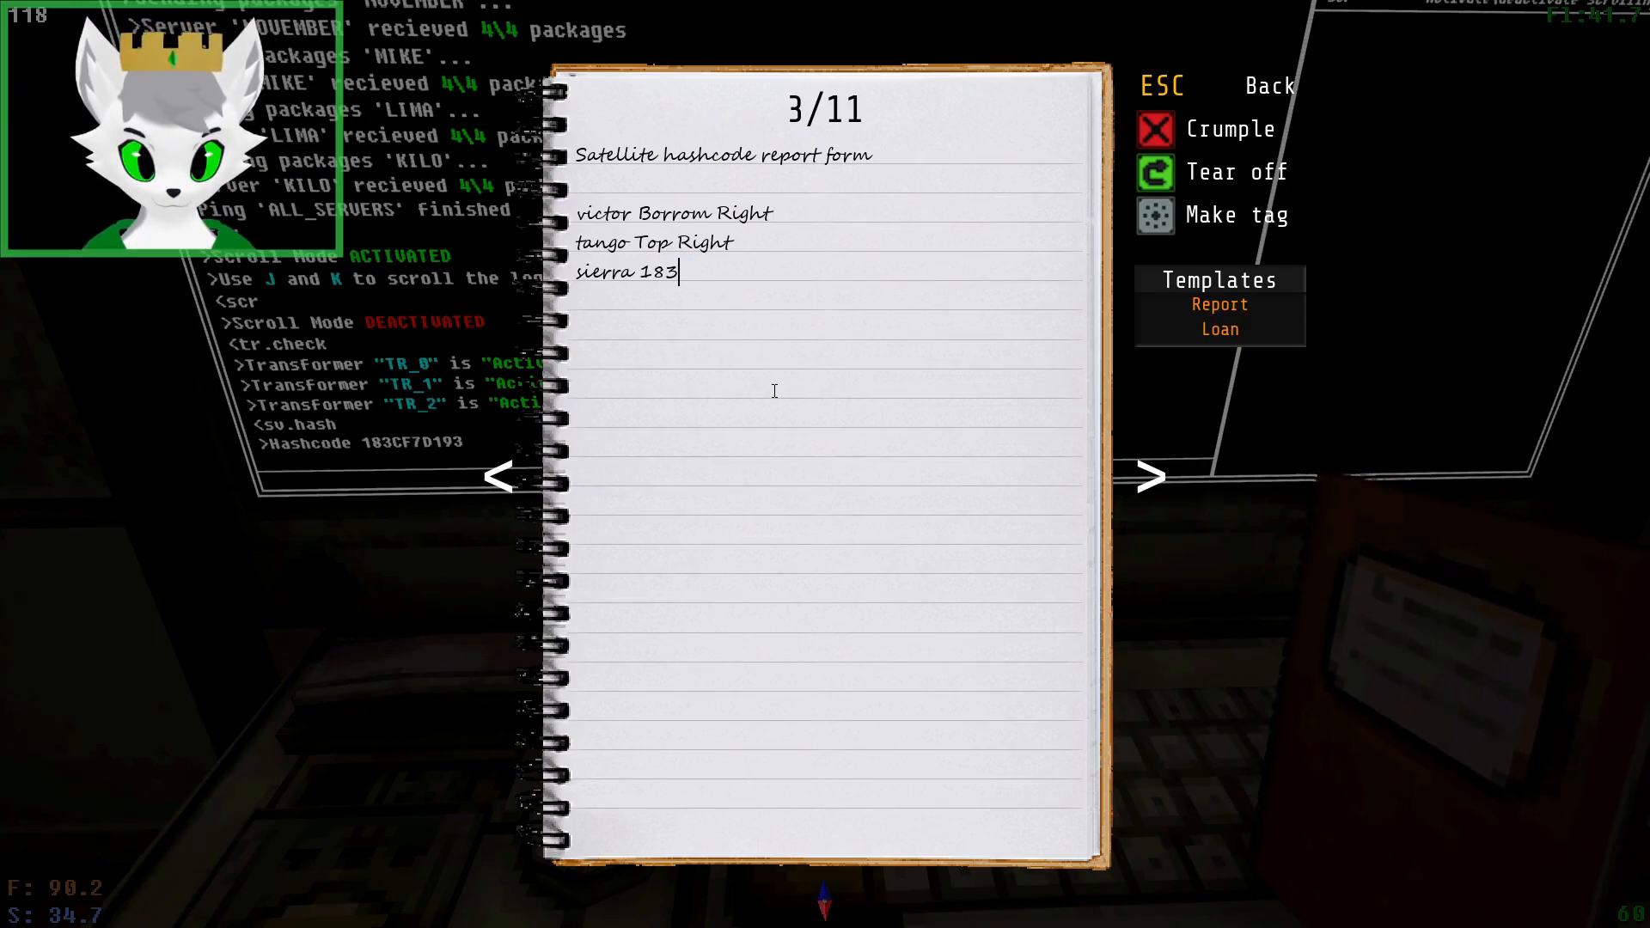
pyautogui.write('CF7')
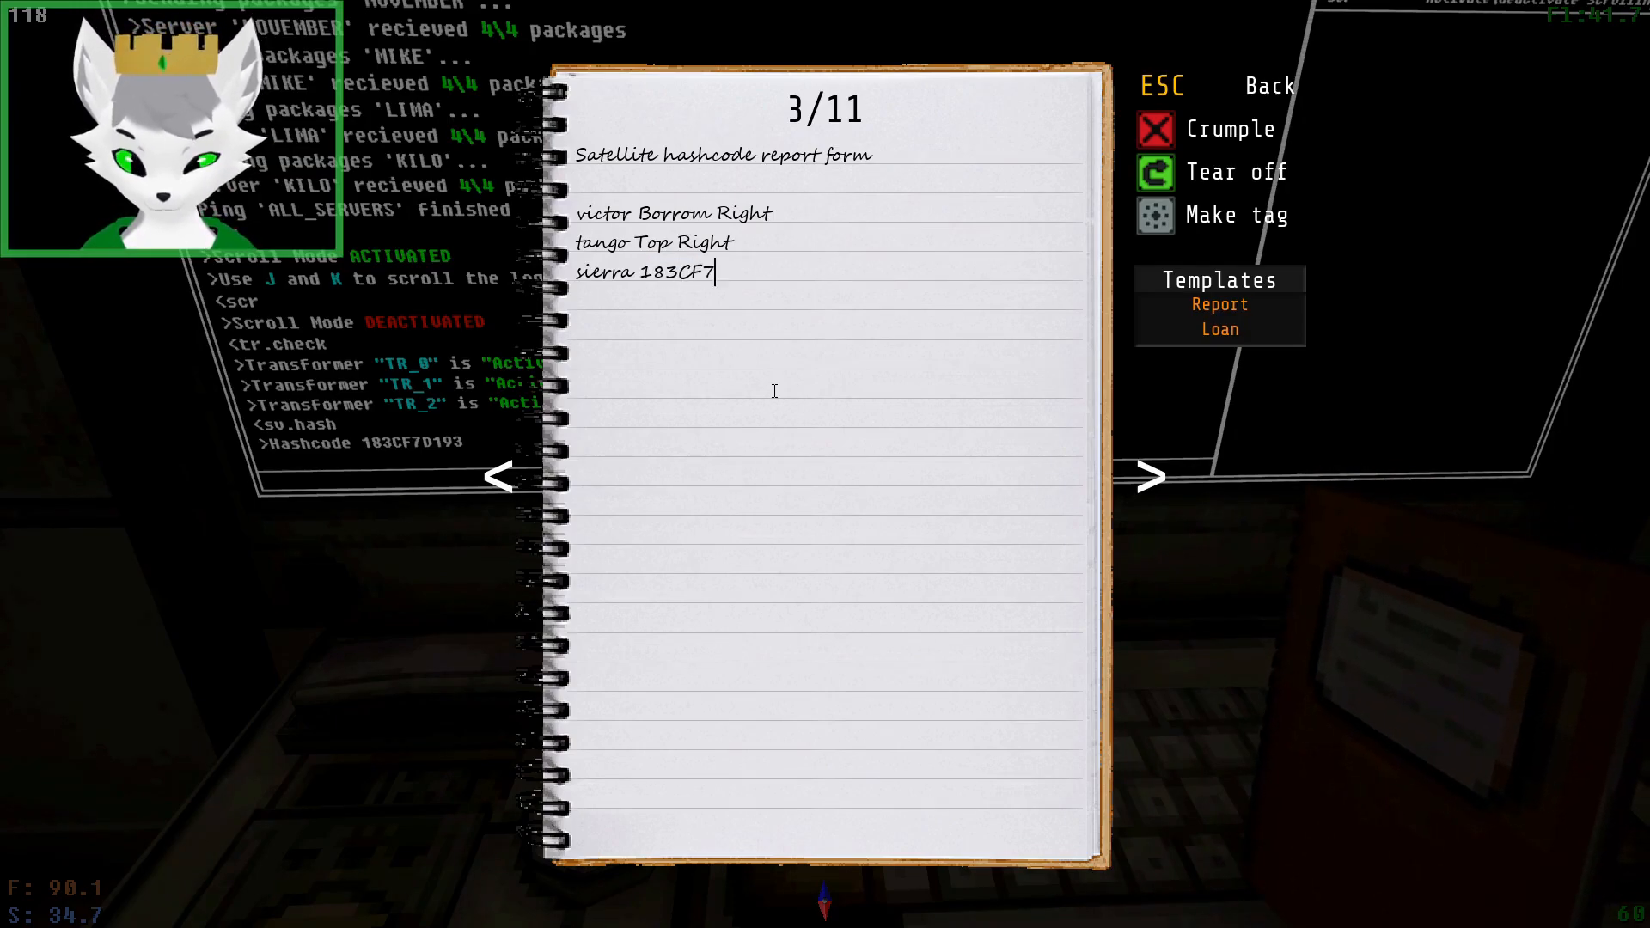
pyautogui.write('D19')
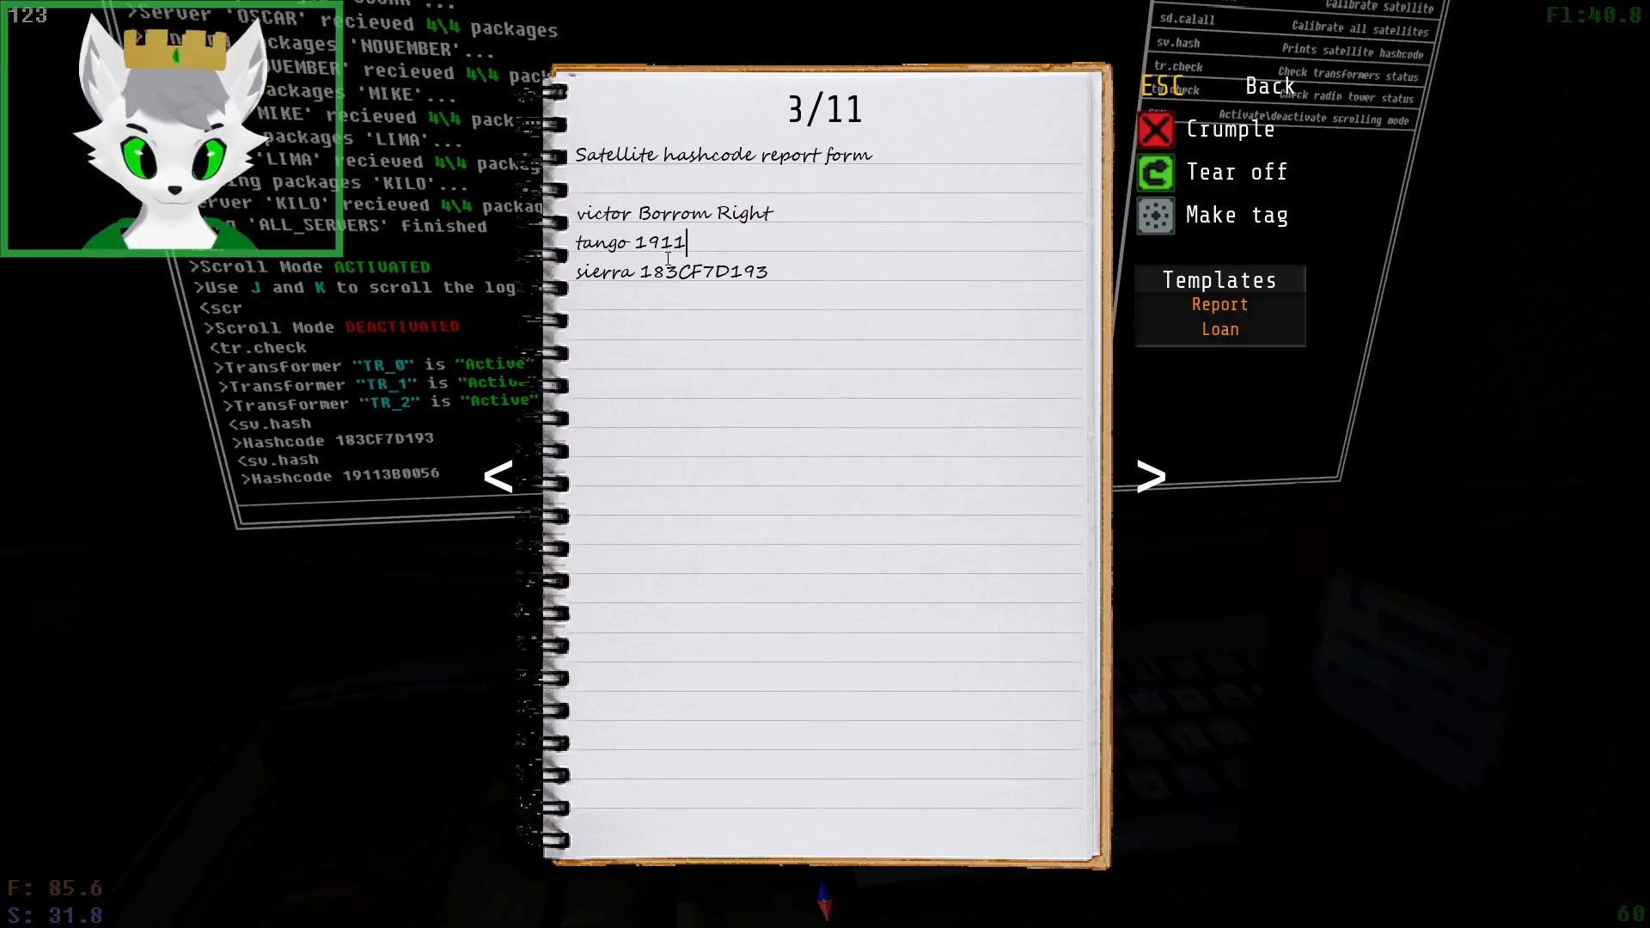
pyautogui.write('3B')
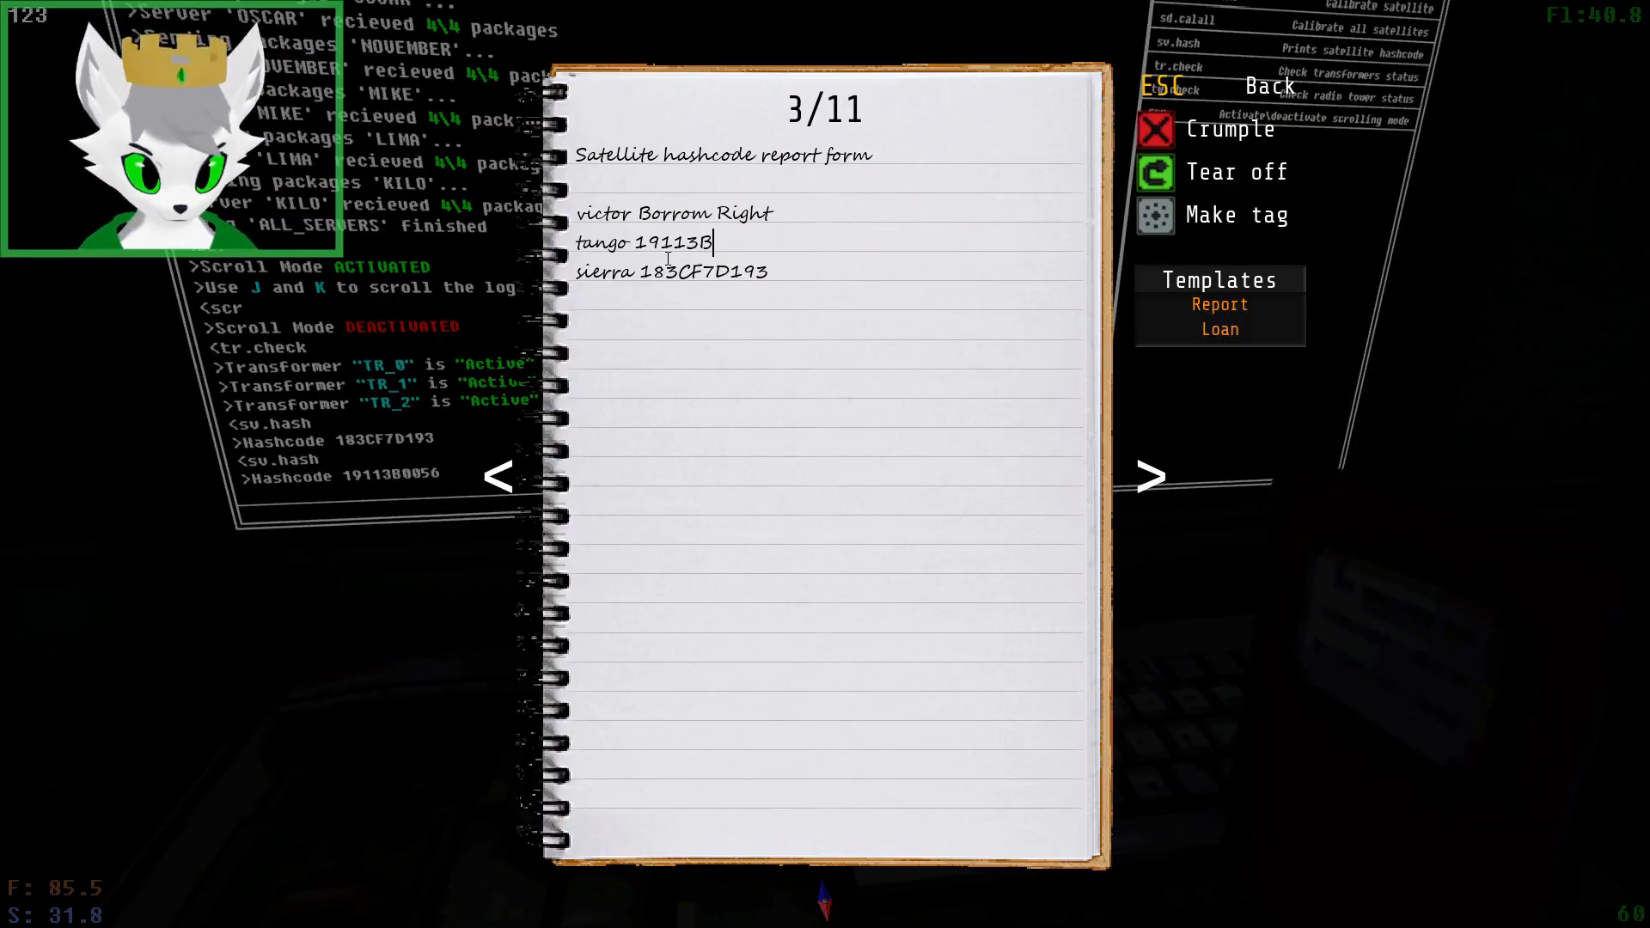
pyautogui.write('0056')
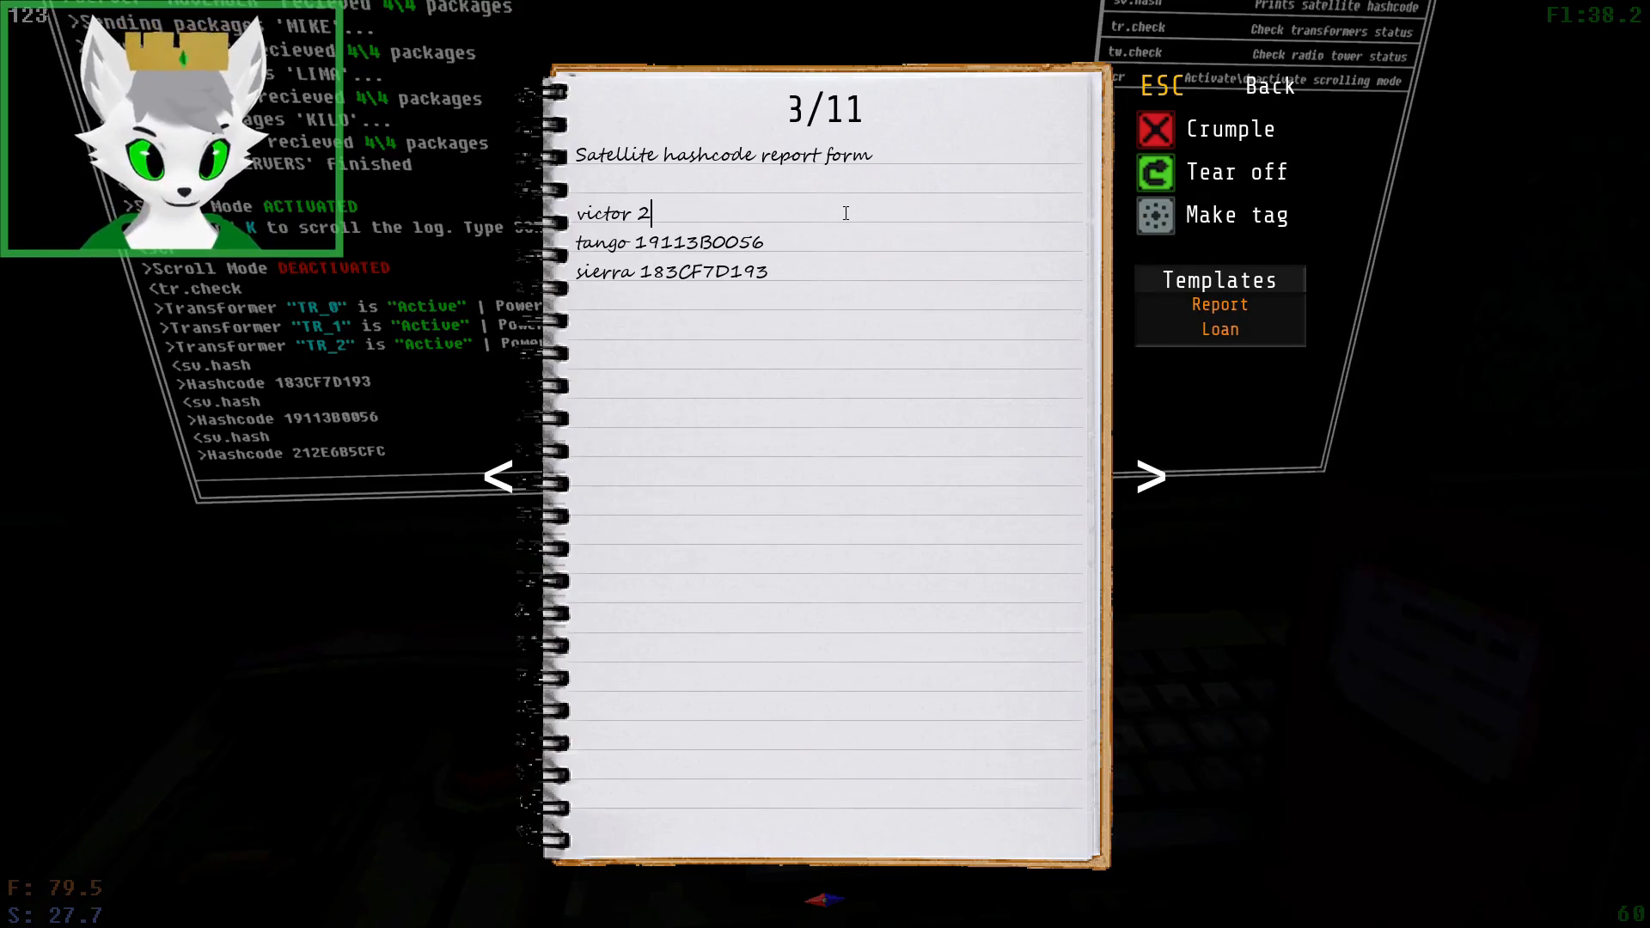
pyautogui.write('12E6')
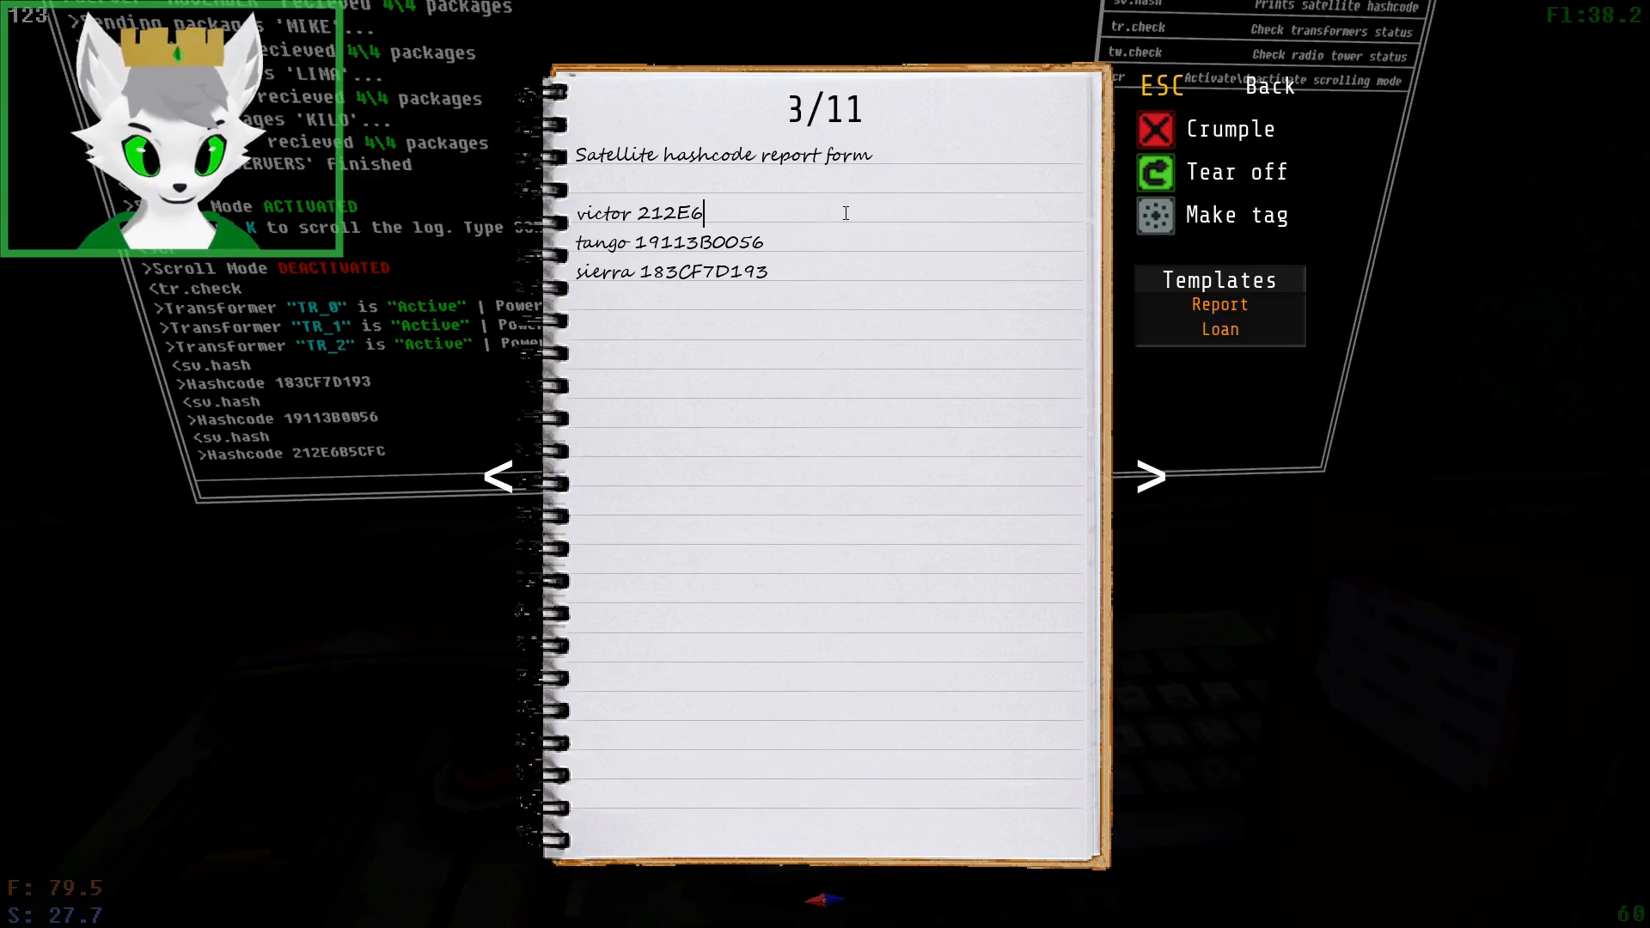
pyautogui.write('B')
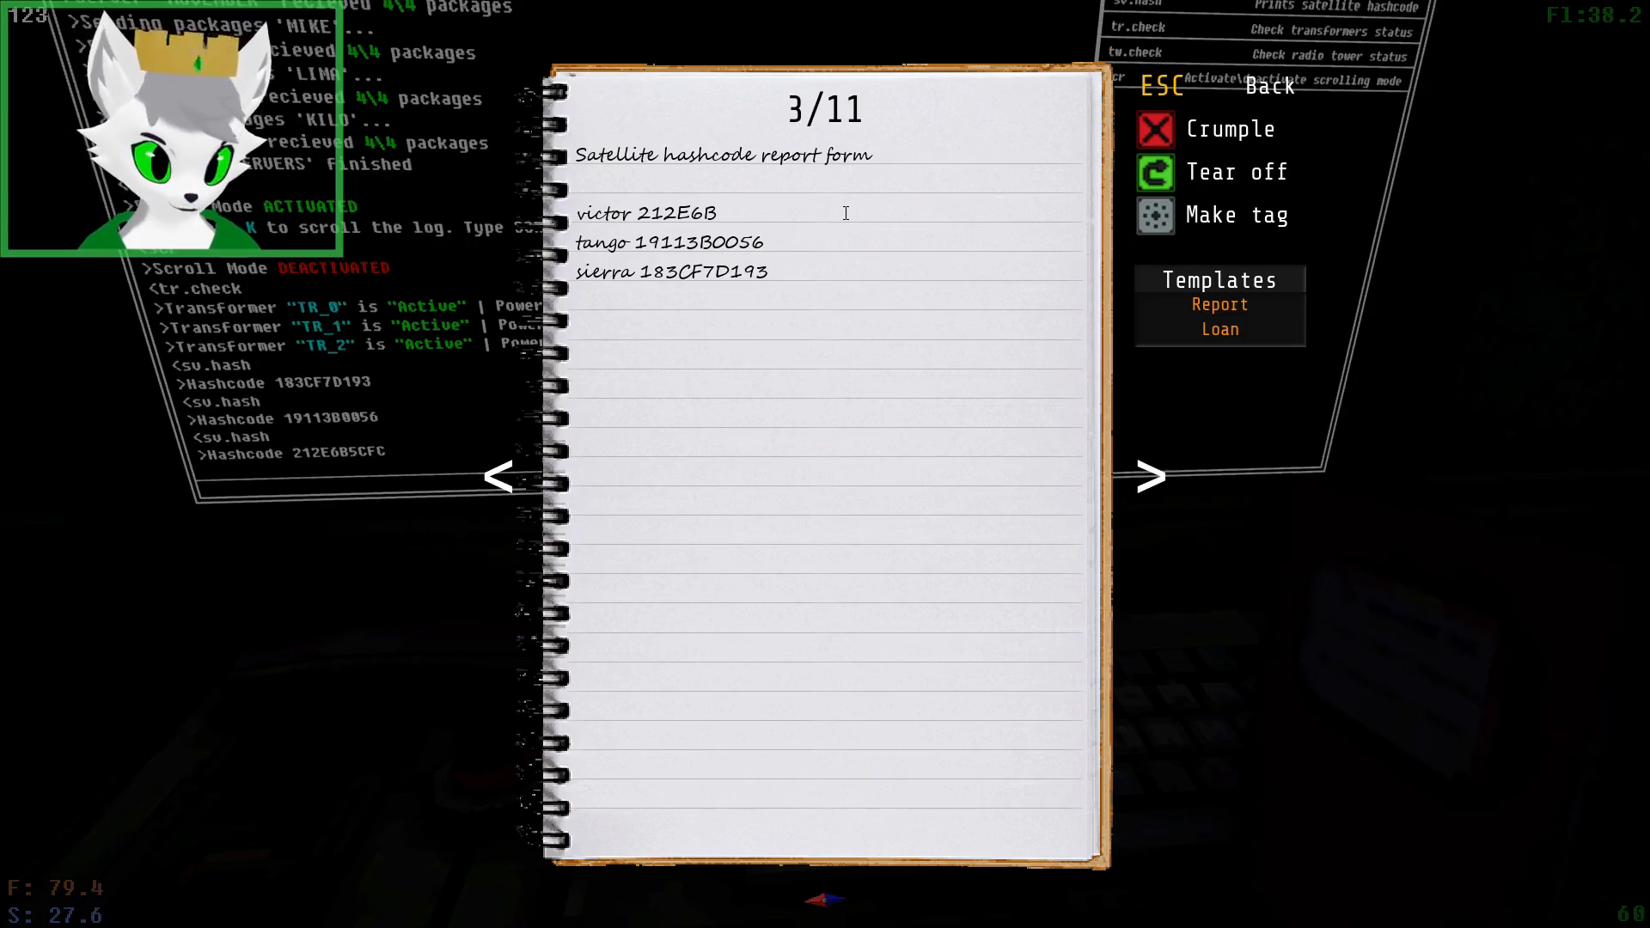
pyautogui.write('C')
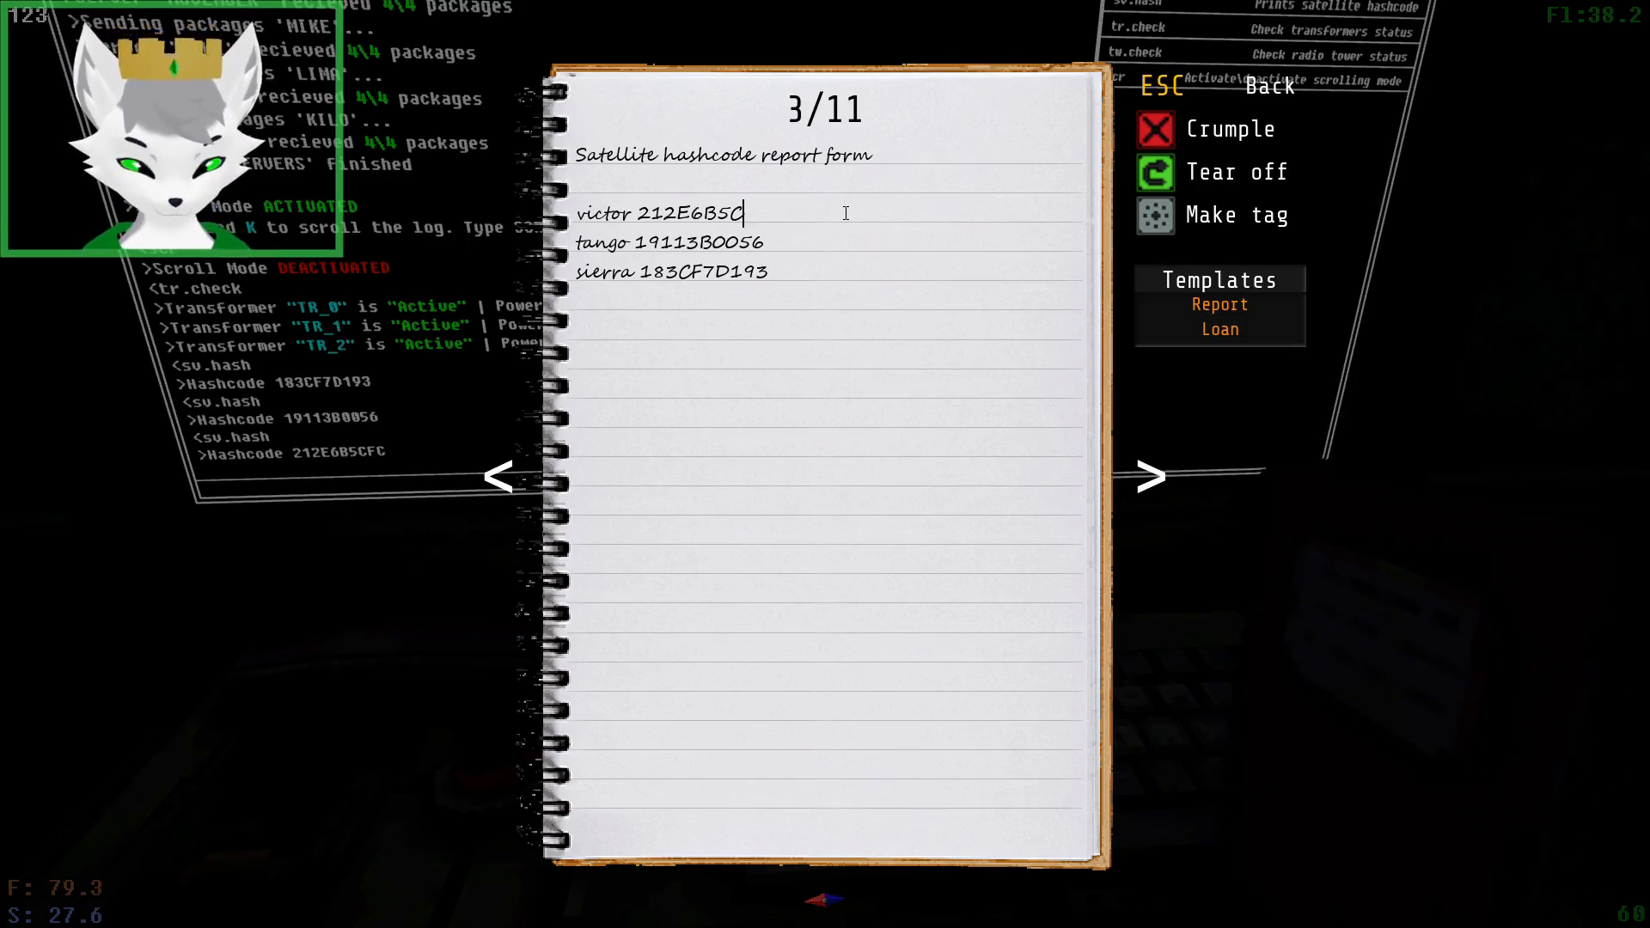
pyautogui.write('FC')
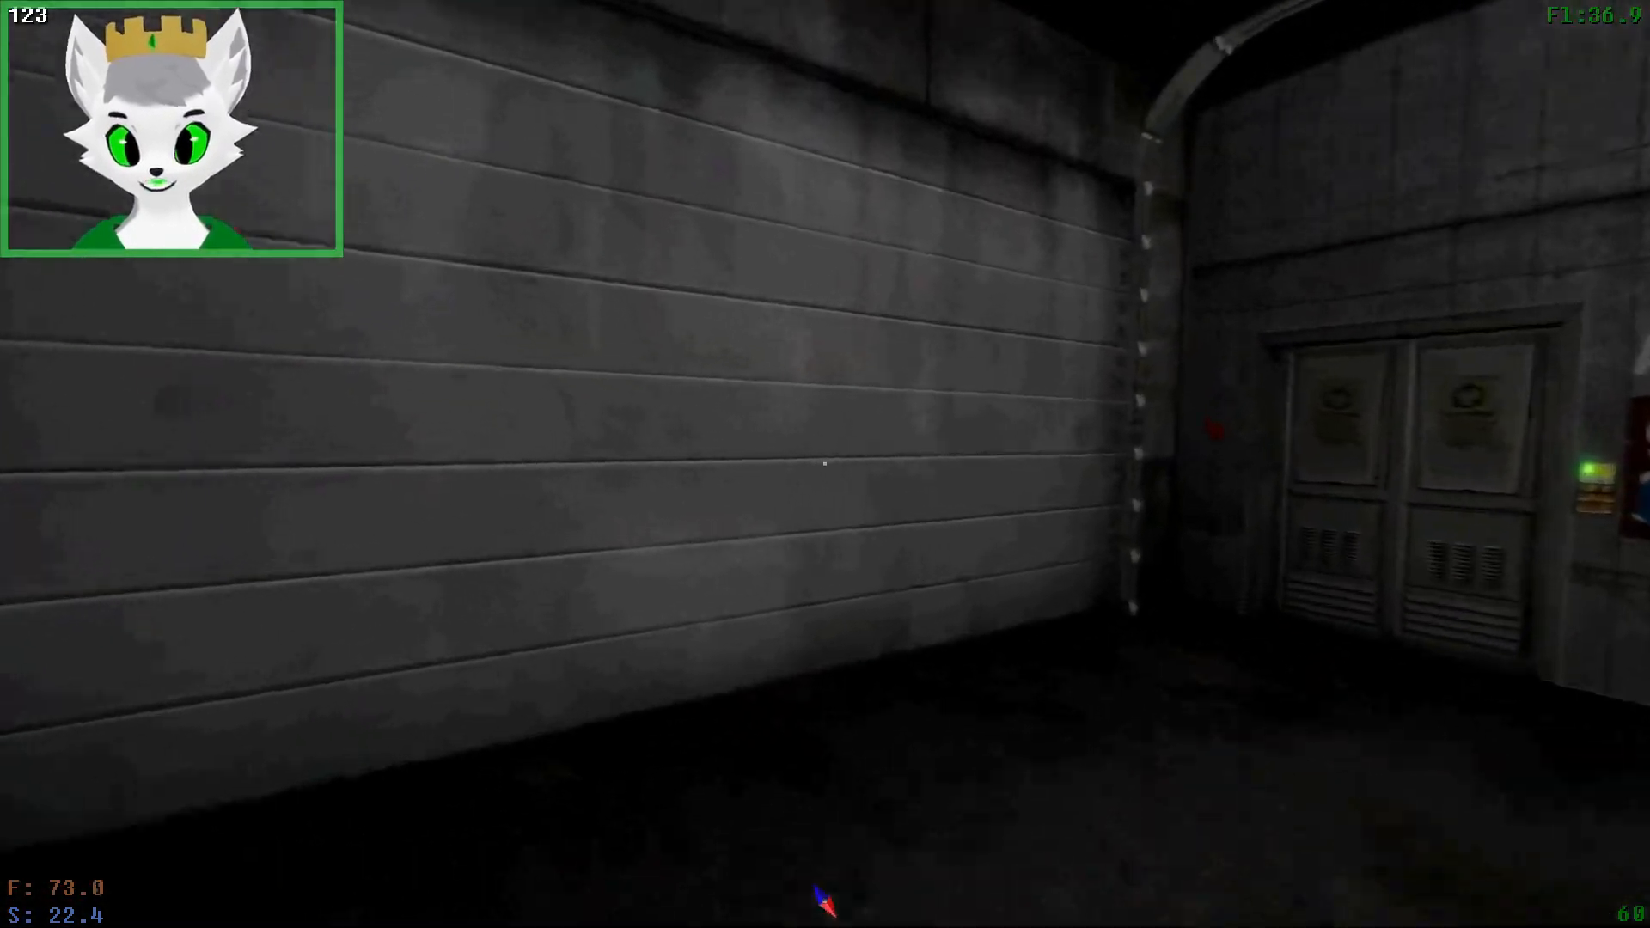
pyautogui.moveTo(825, 462)
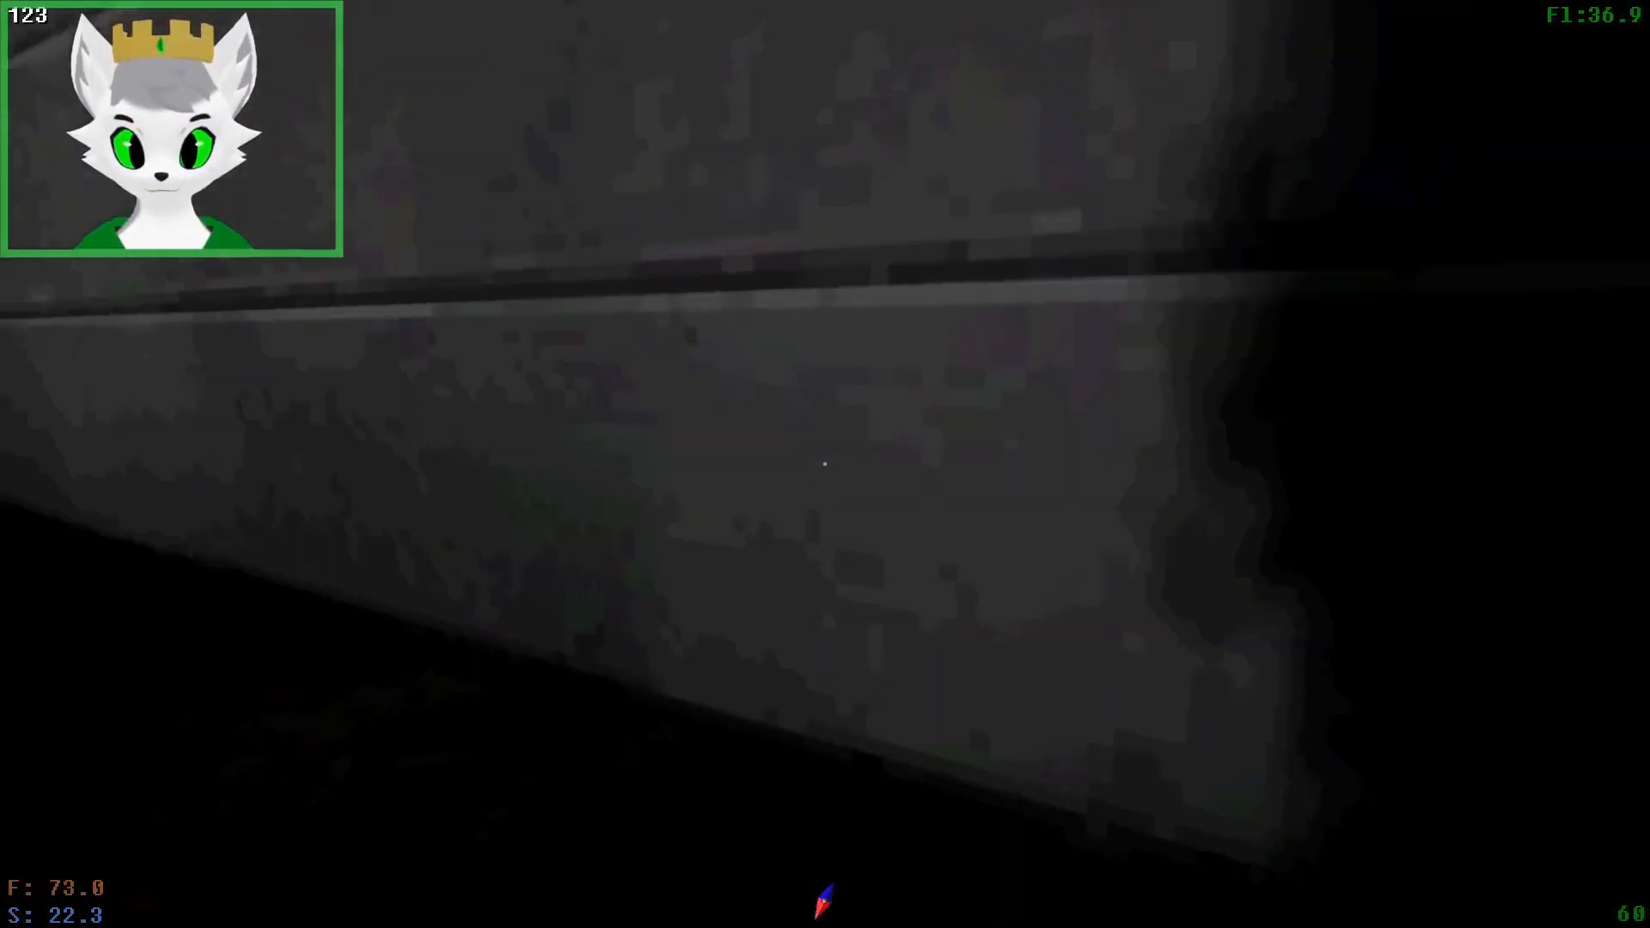